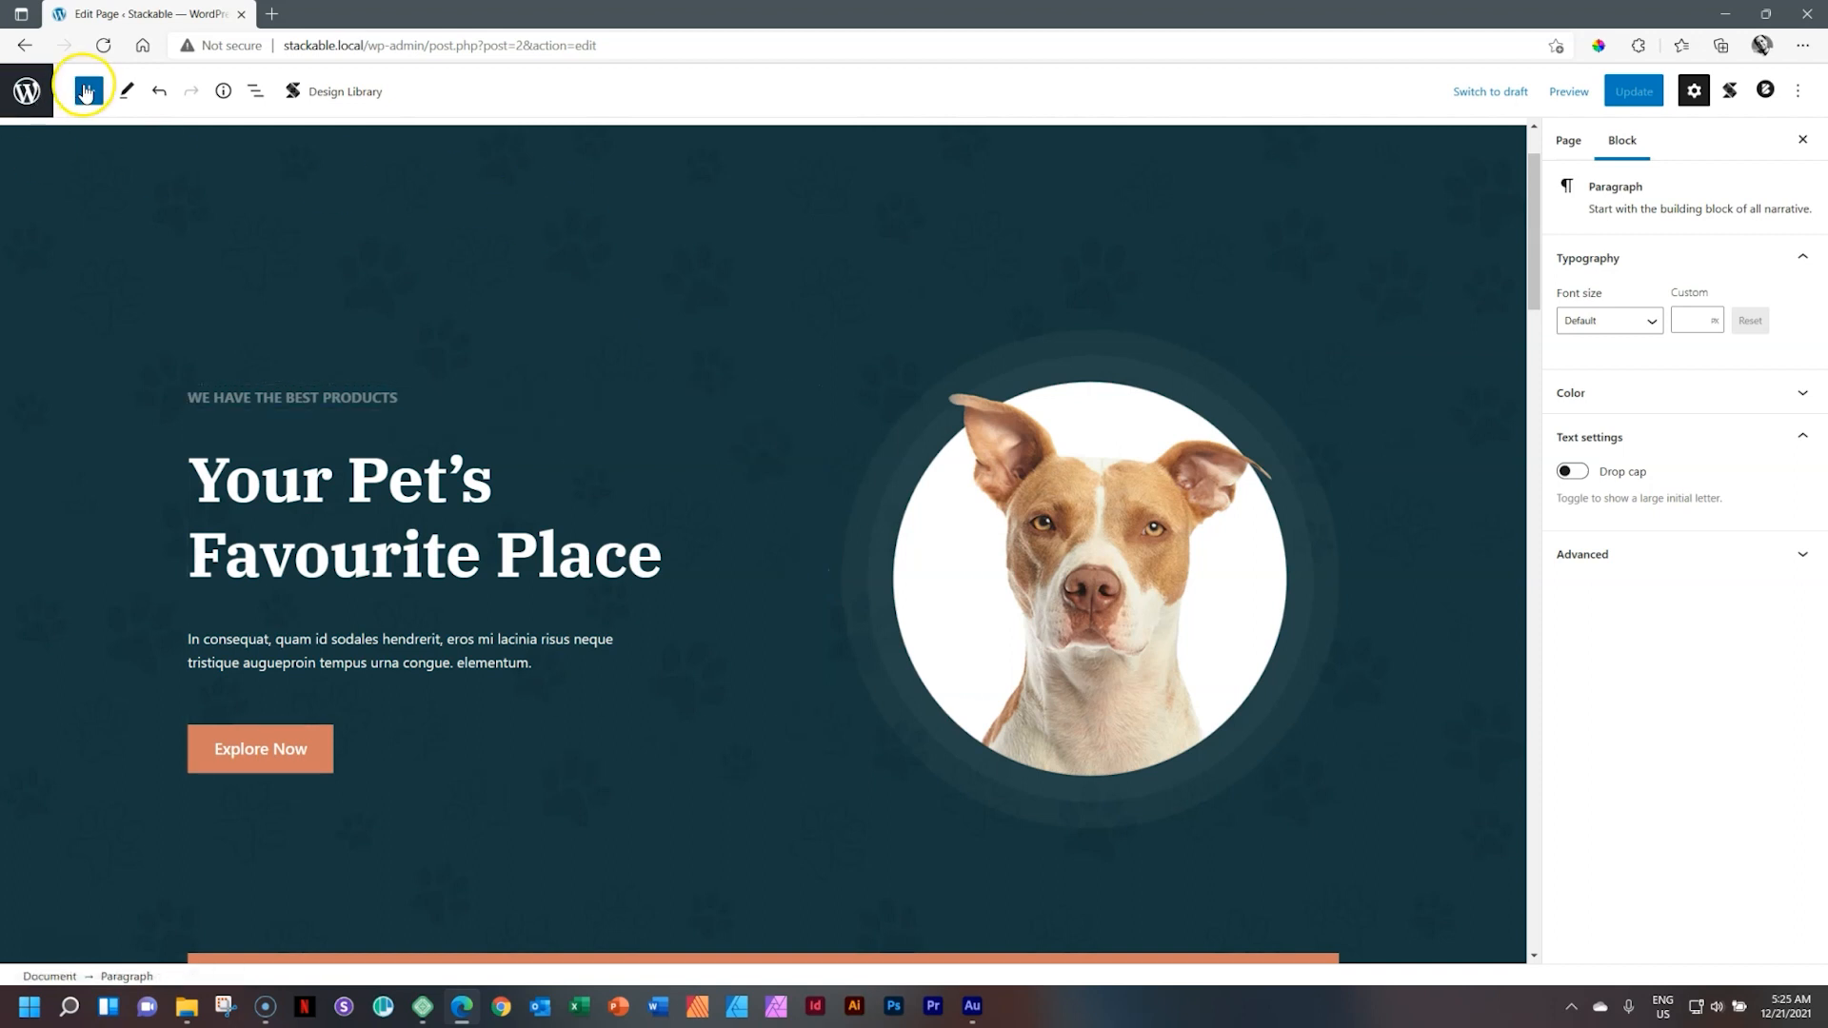
# Insert a core Spacer block about 253 px tall below the hero heading via the inserter search 'spacer'.
pyautogui.click(86, 91)
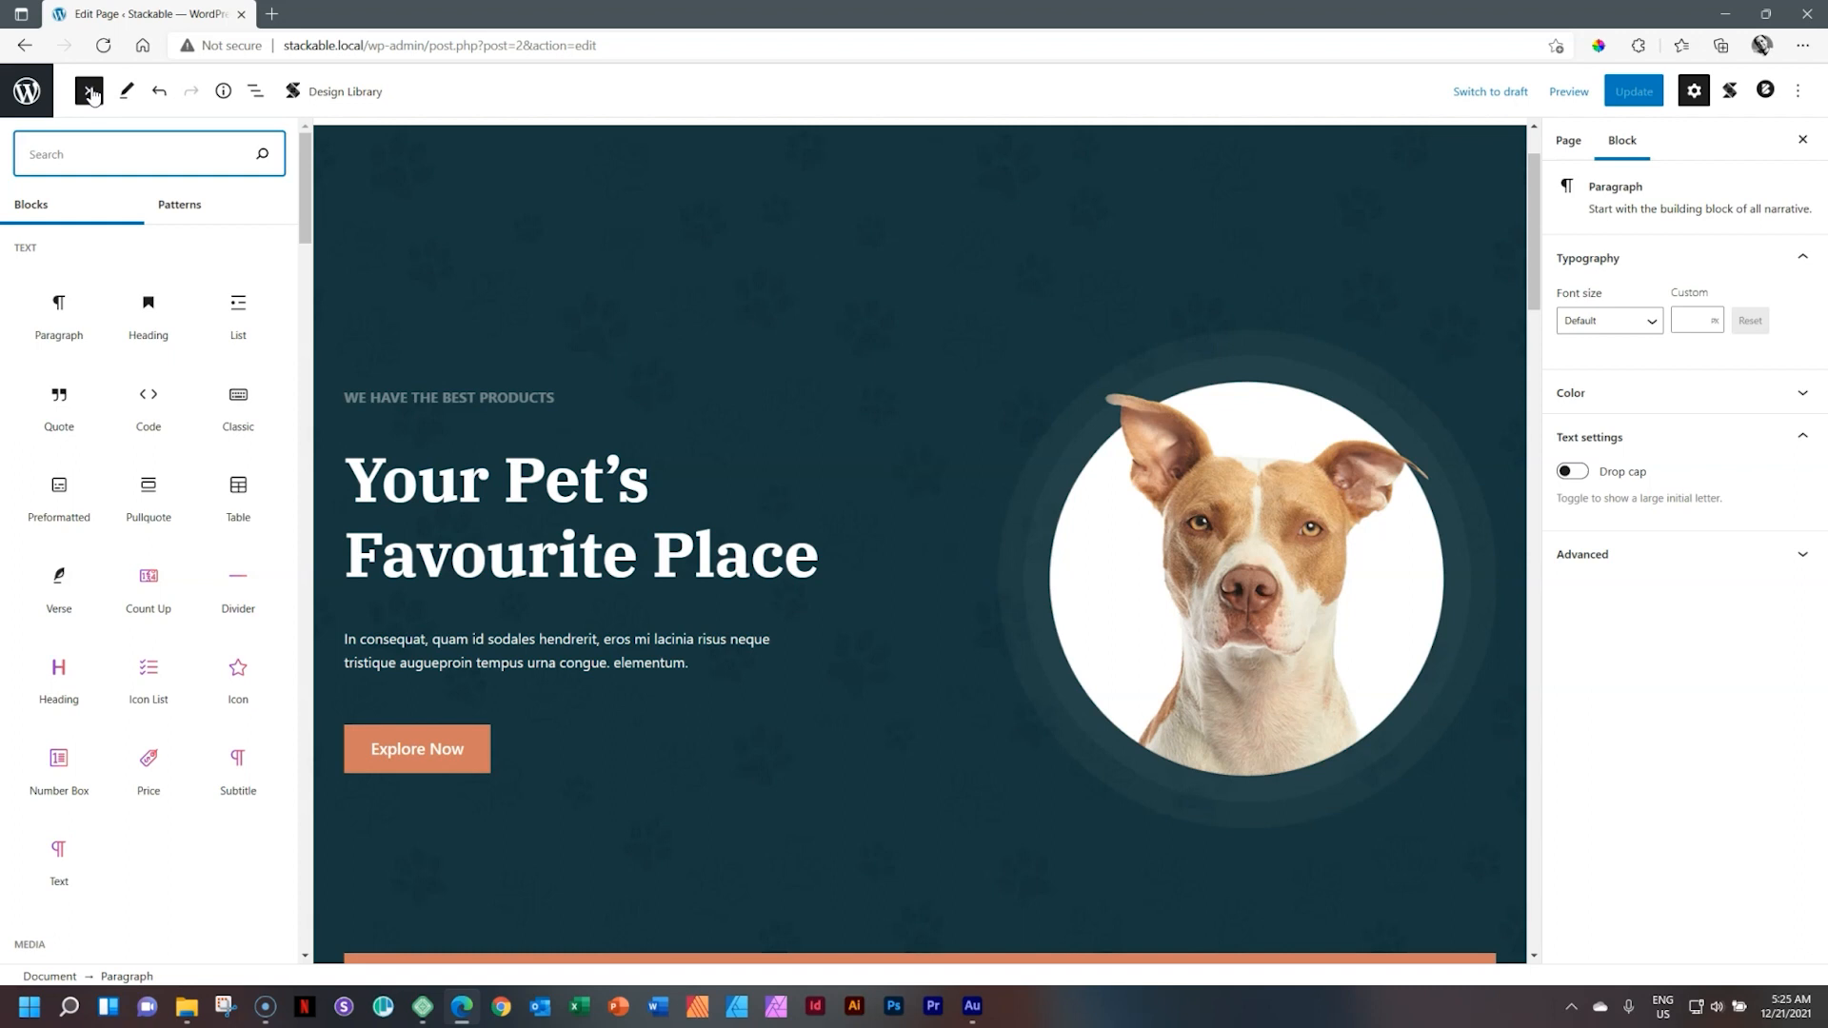
pyautogui.write('spacer')
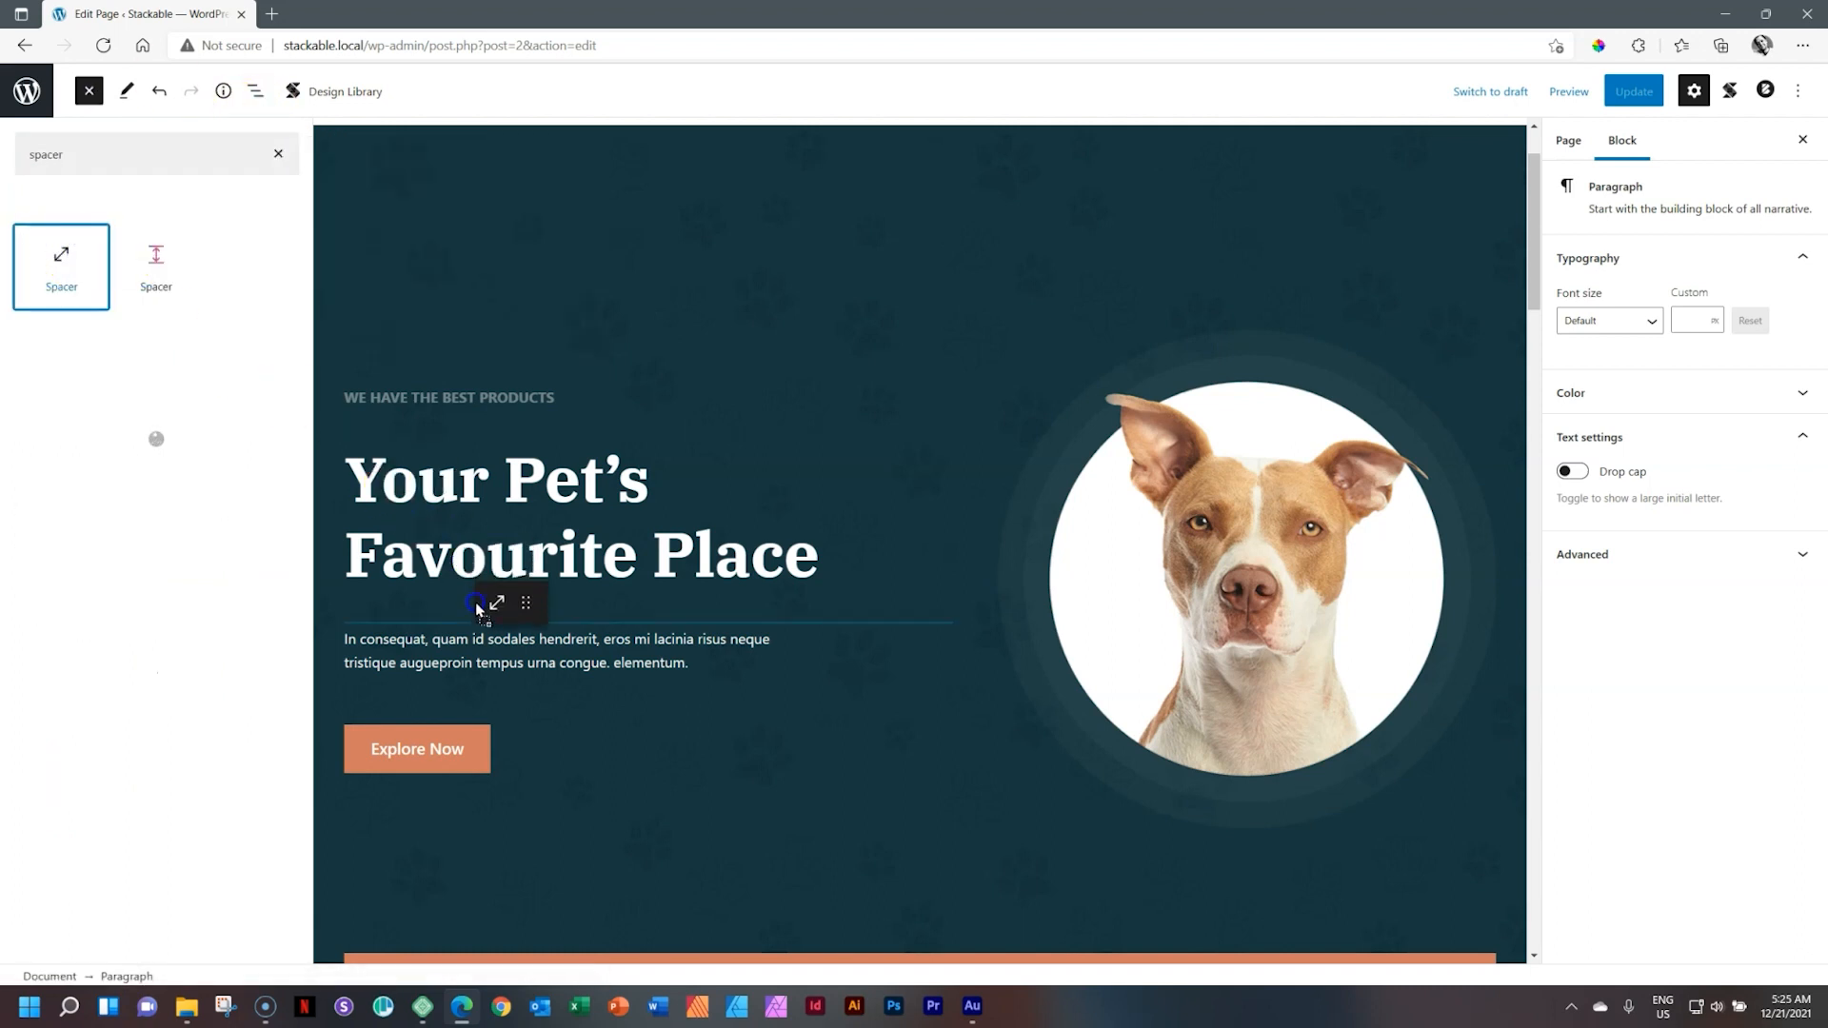
pyautogui.click(61, 267)
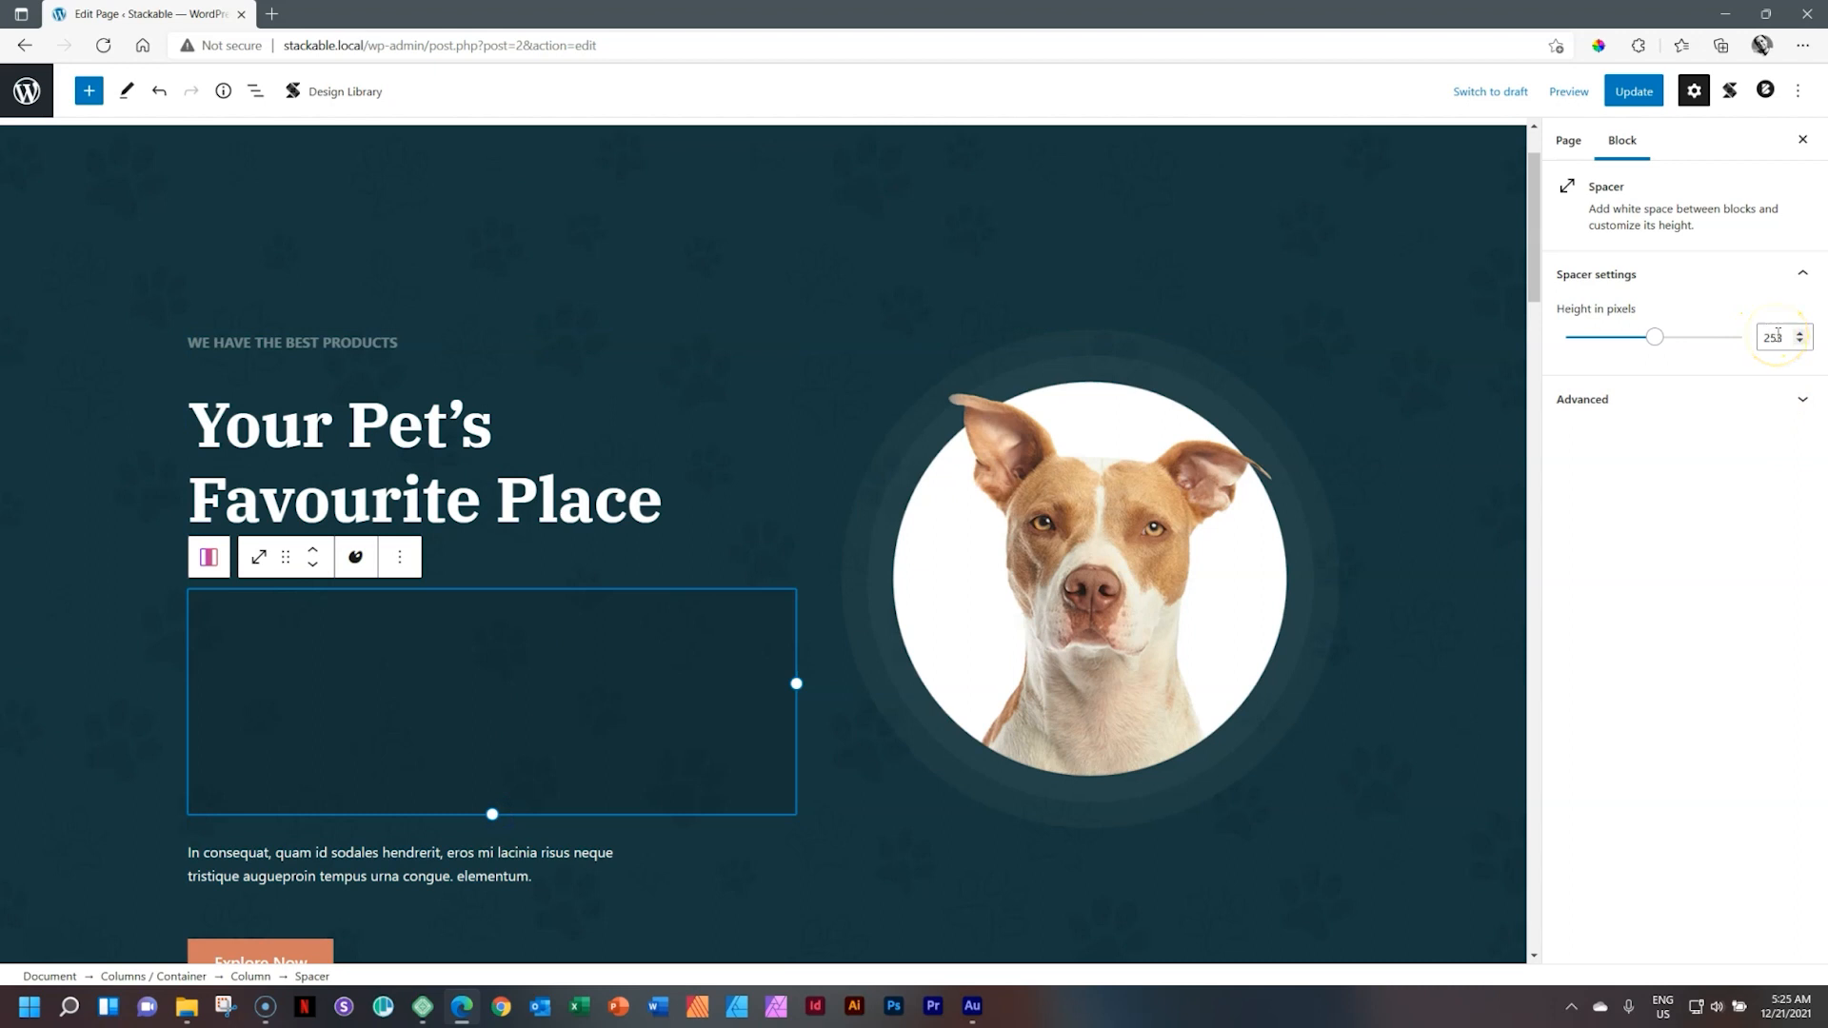
# In Mobile preview drag the spacer down to about 43 px, then return to Desktop preview.
pyautogui.click(1570, 91)
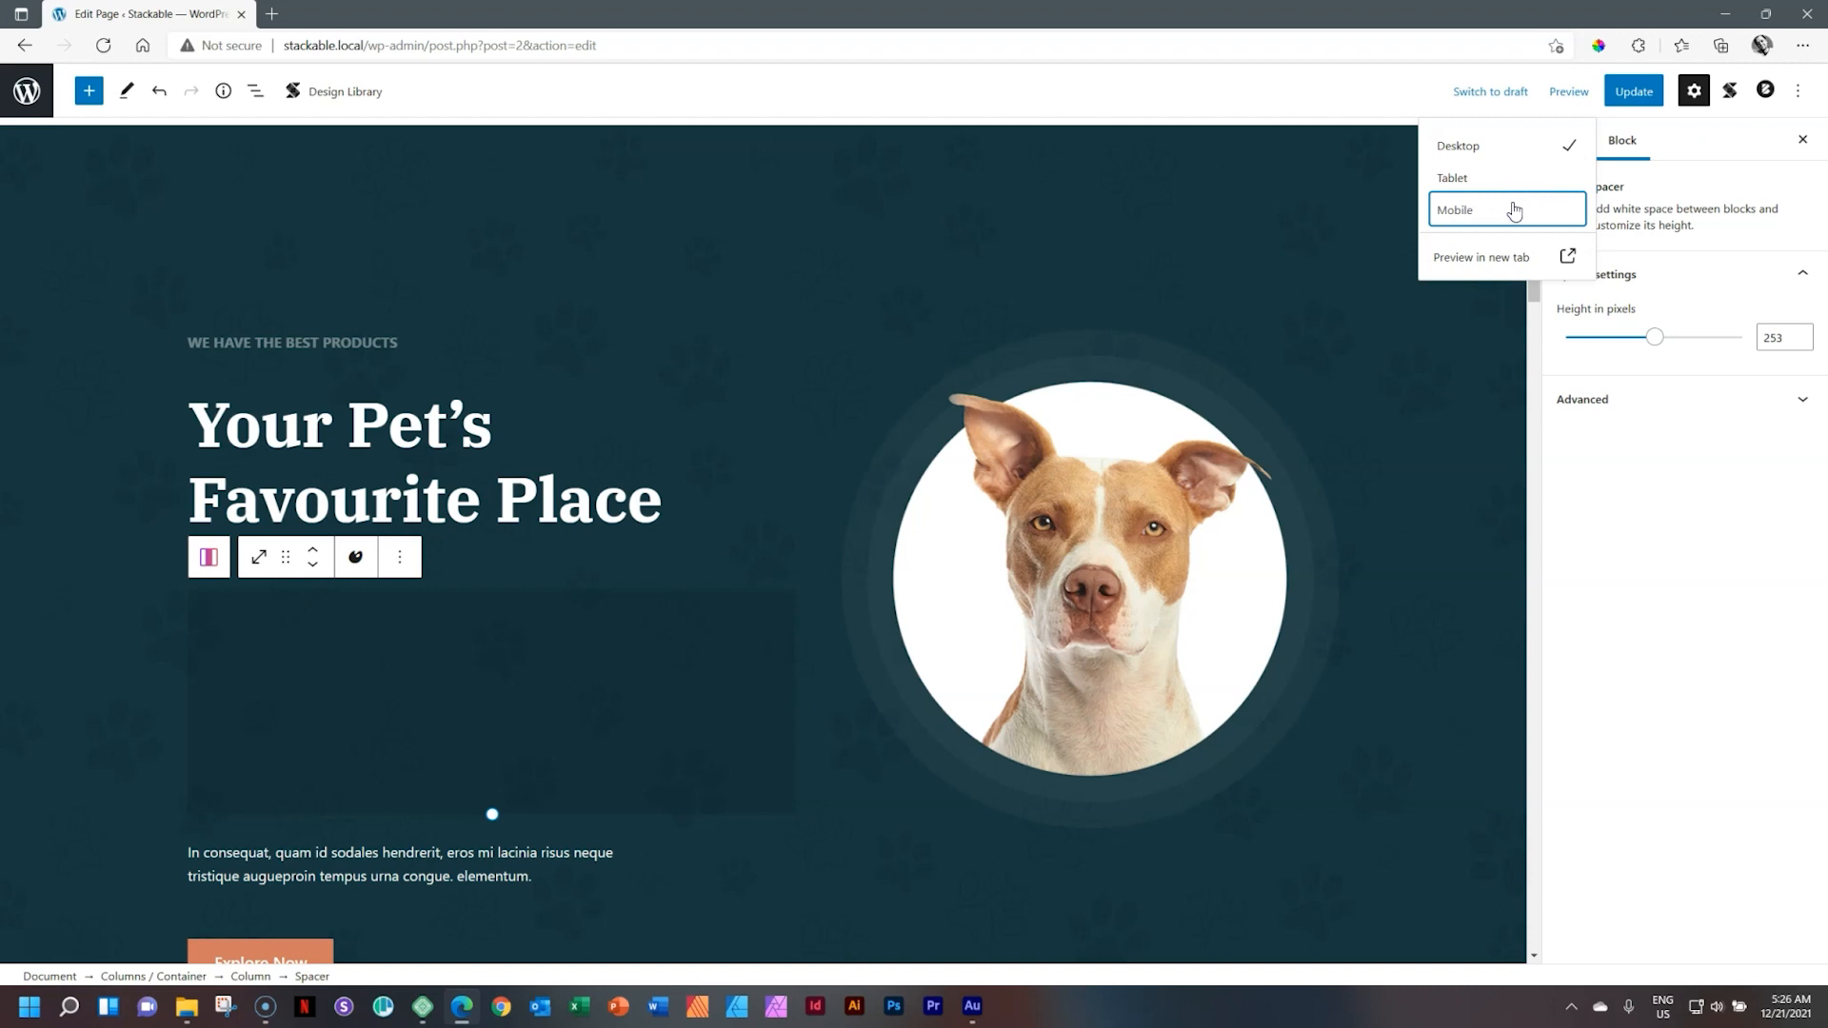
pyautogui.click(1455, 209)
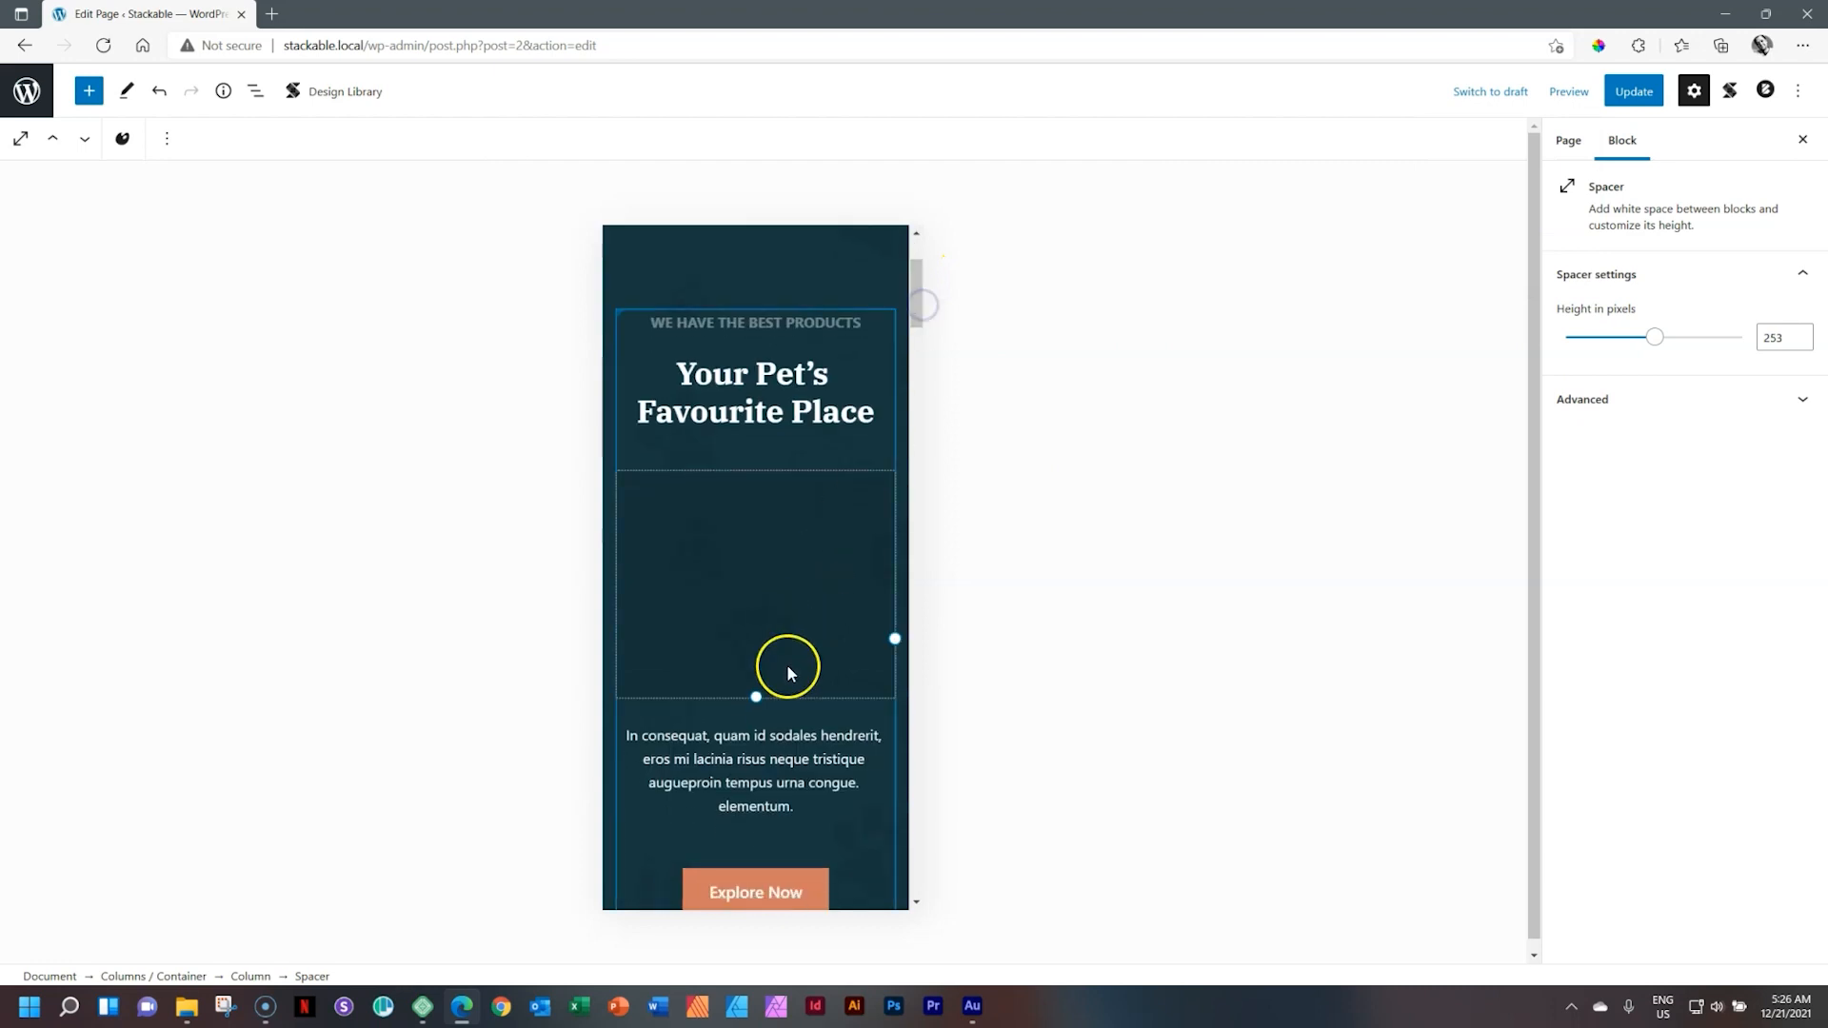
pyautogui.moveTo(754, 697); pyautogui.dragTo(755, 511)
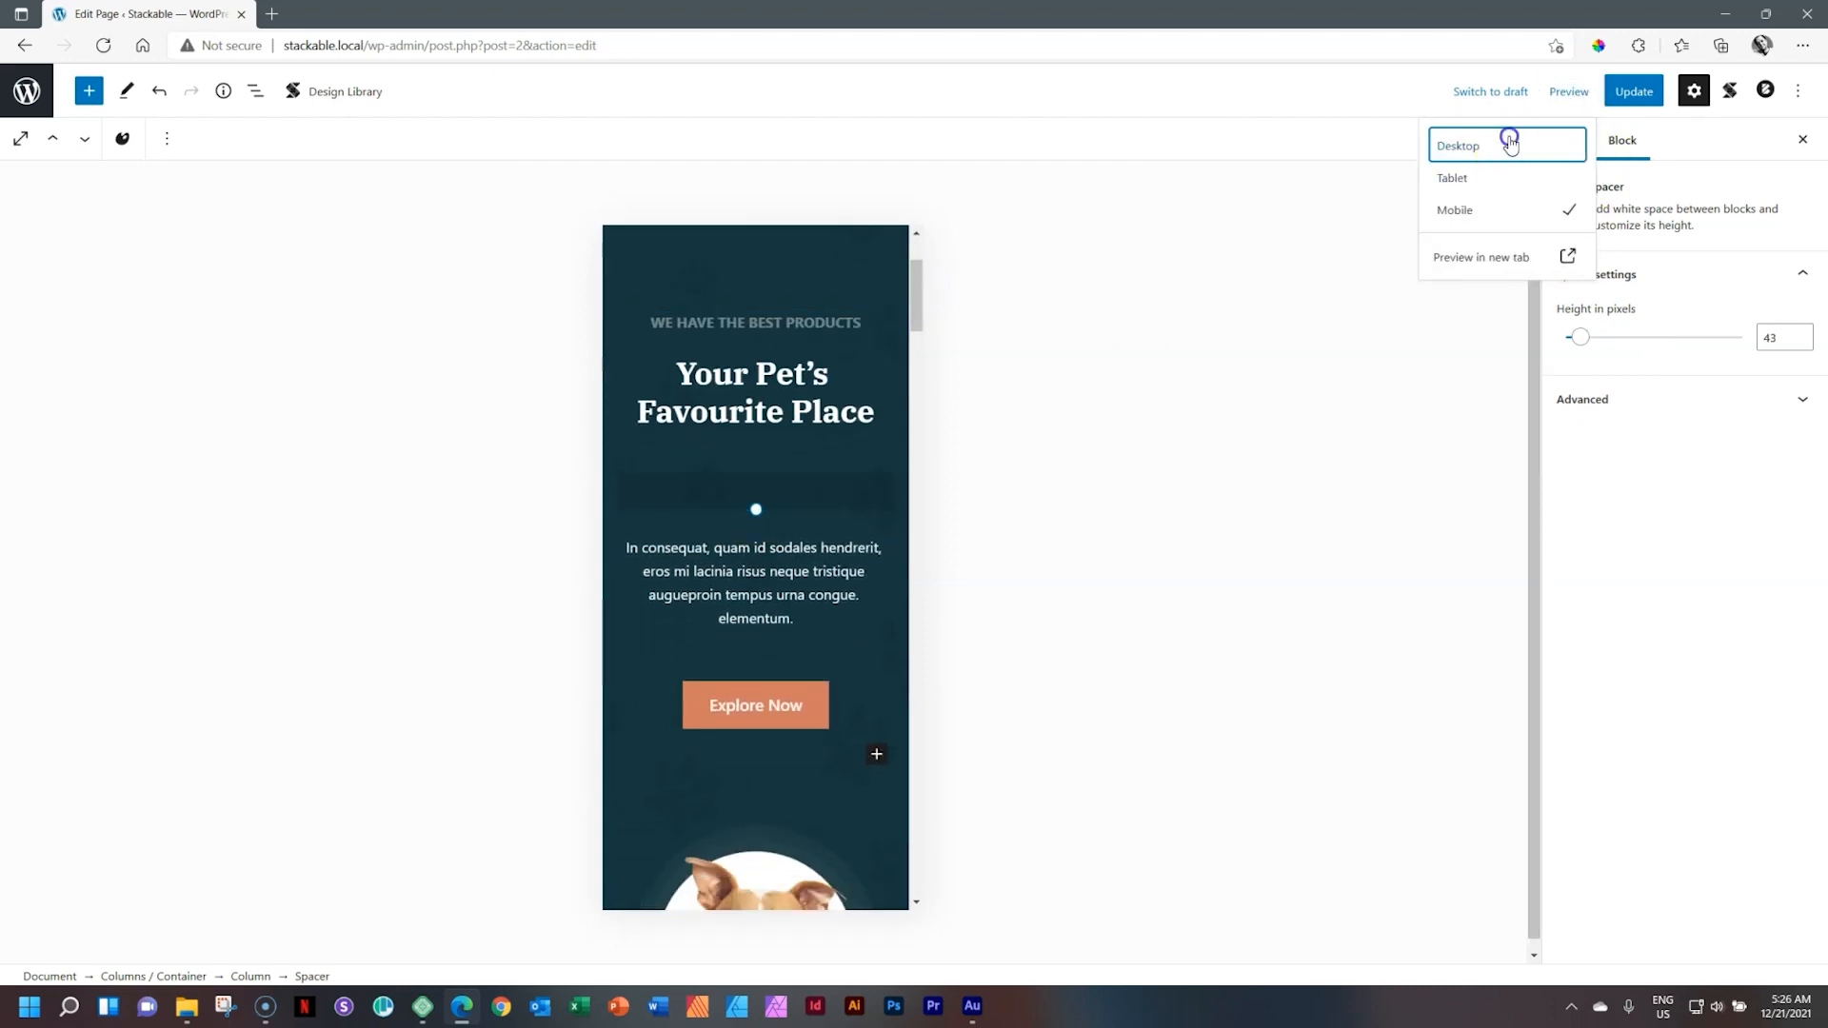
pyautogui.click(1459, 145)
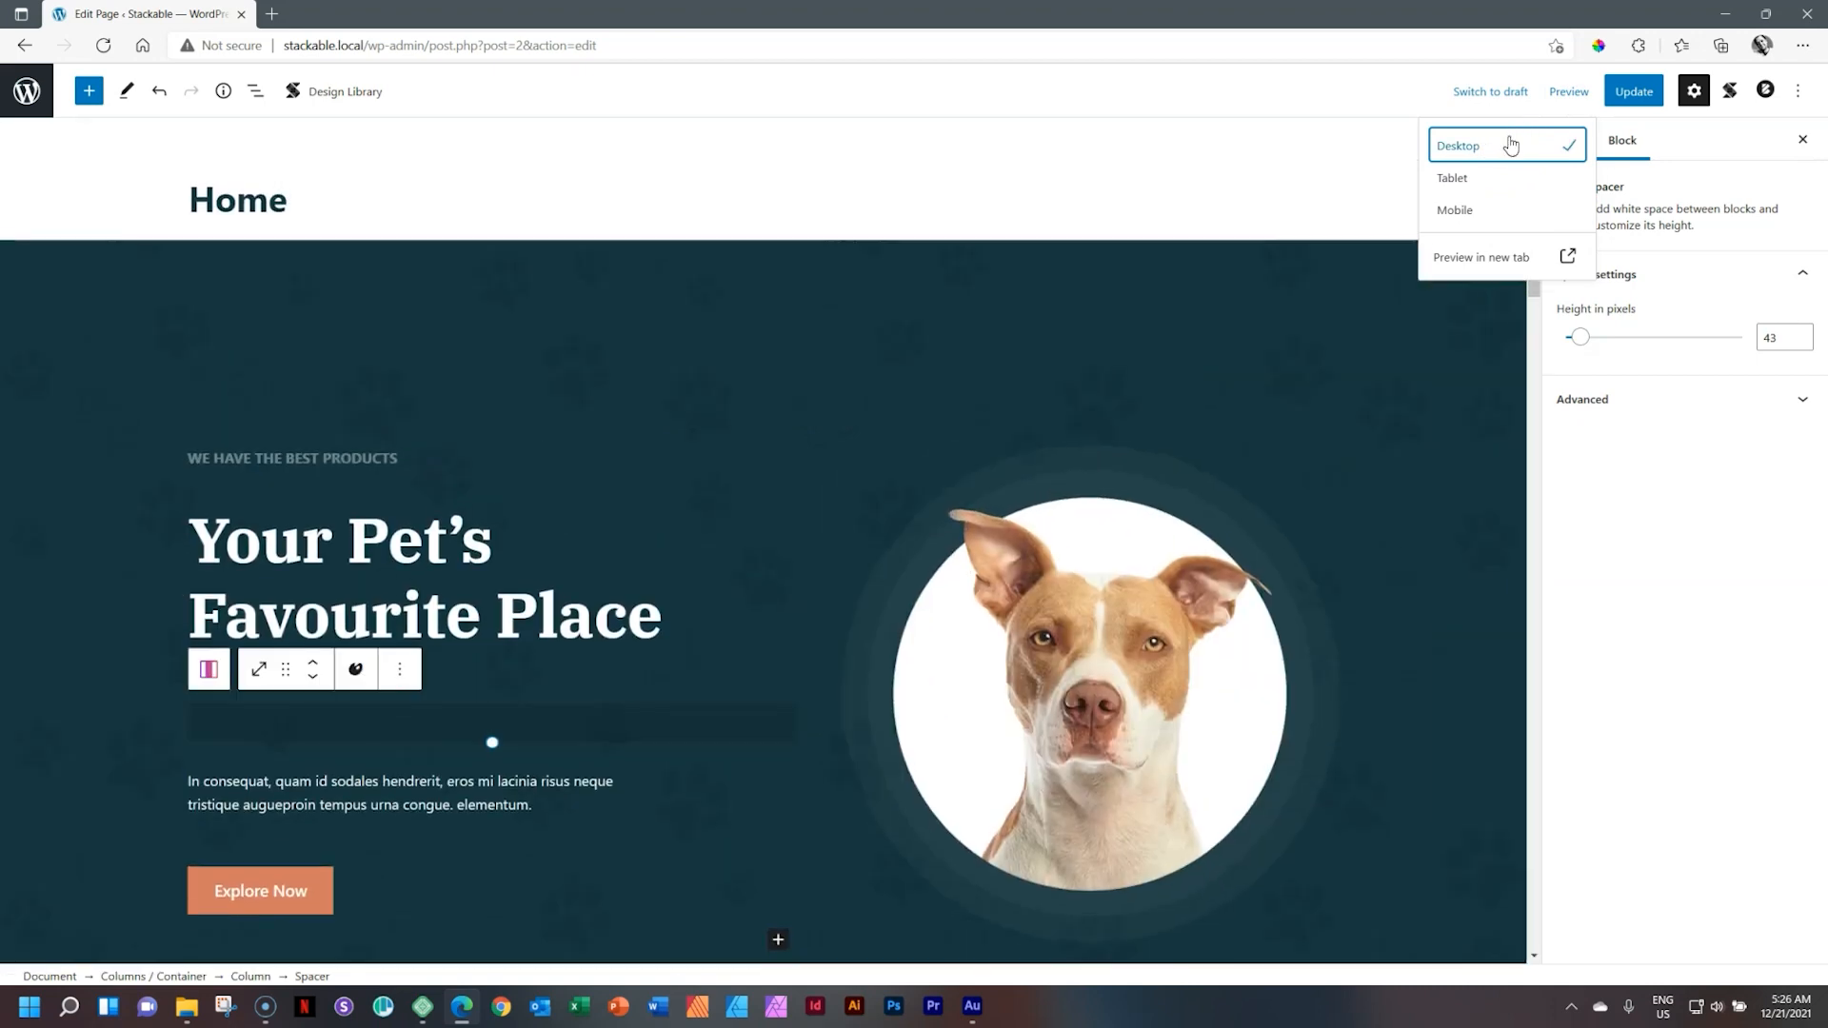
pyautogui.click(400, 670)
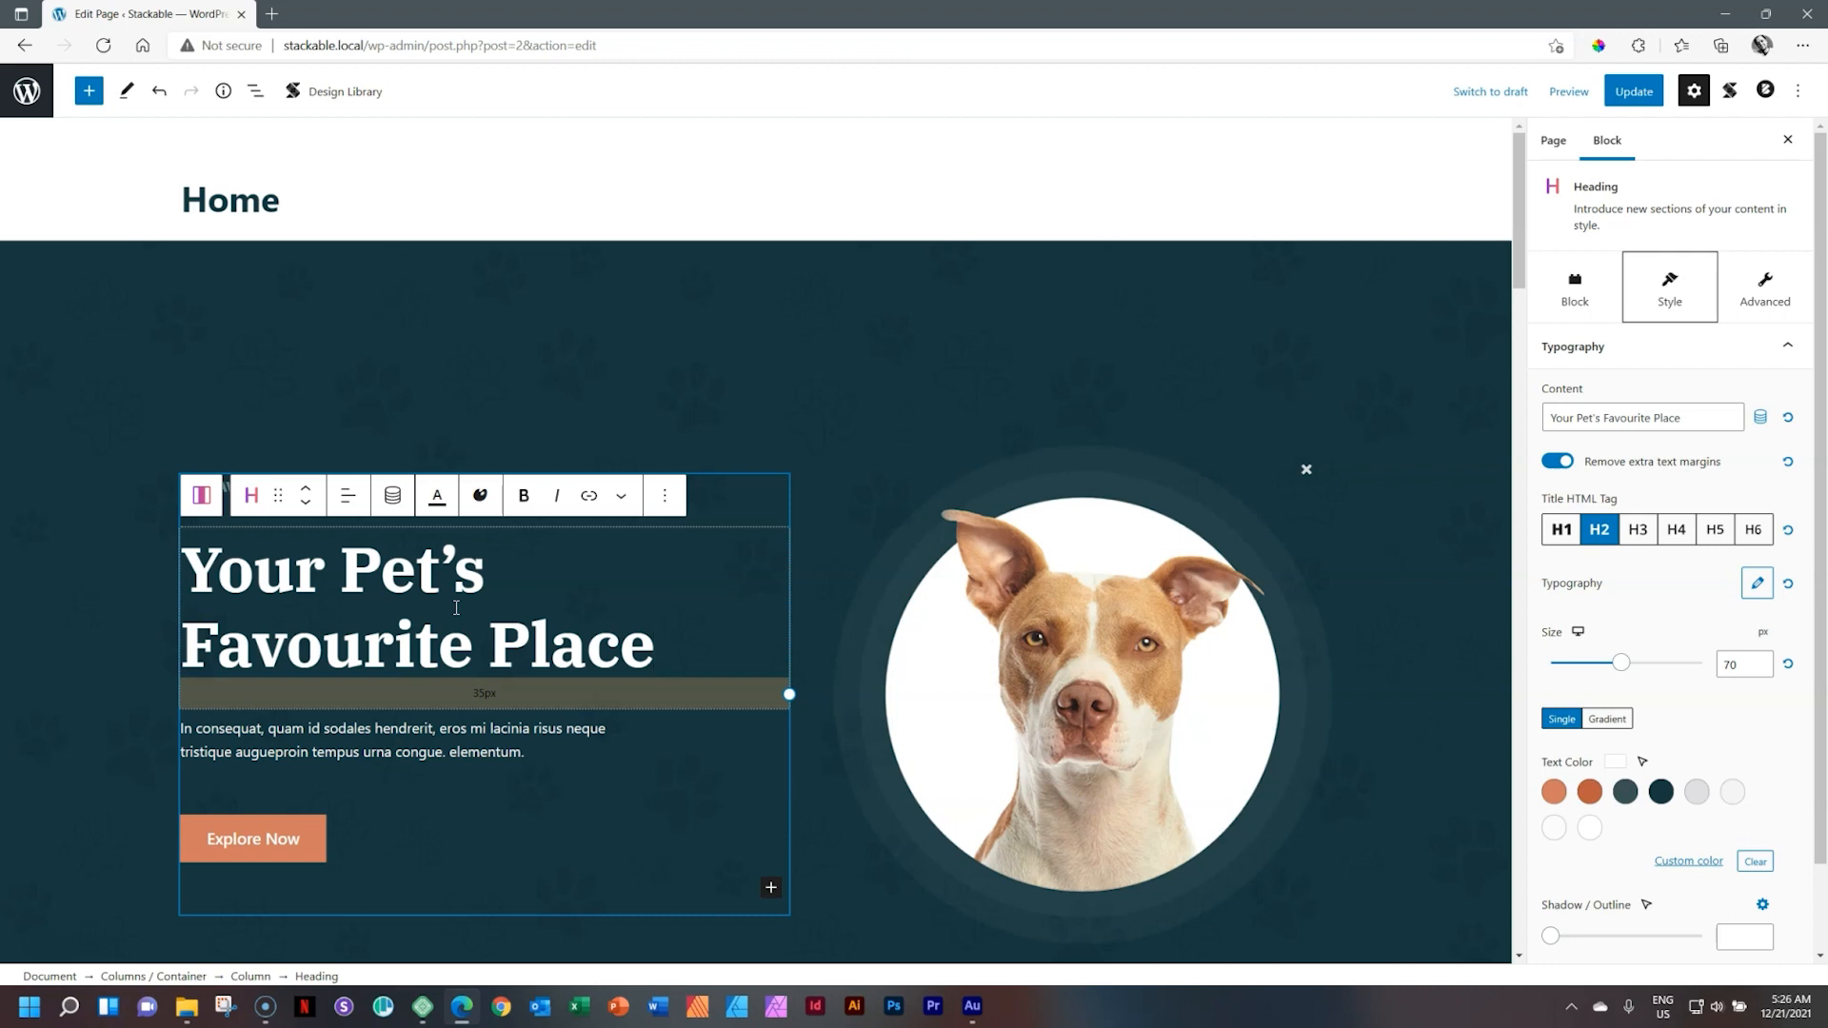
# Remove the core Spacer and insert a 50 px Stackable Spacer below the hero heading.
pyautogui.click(652, 643)
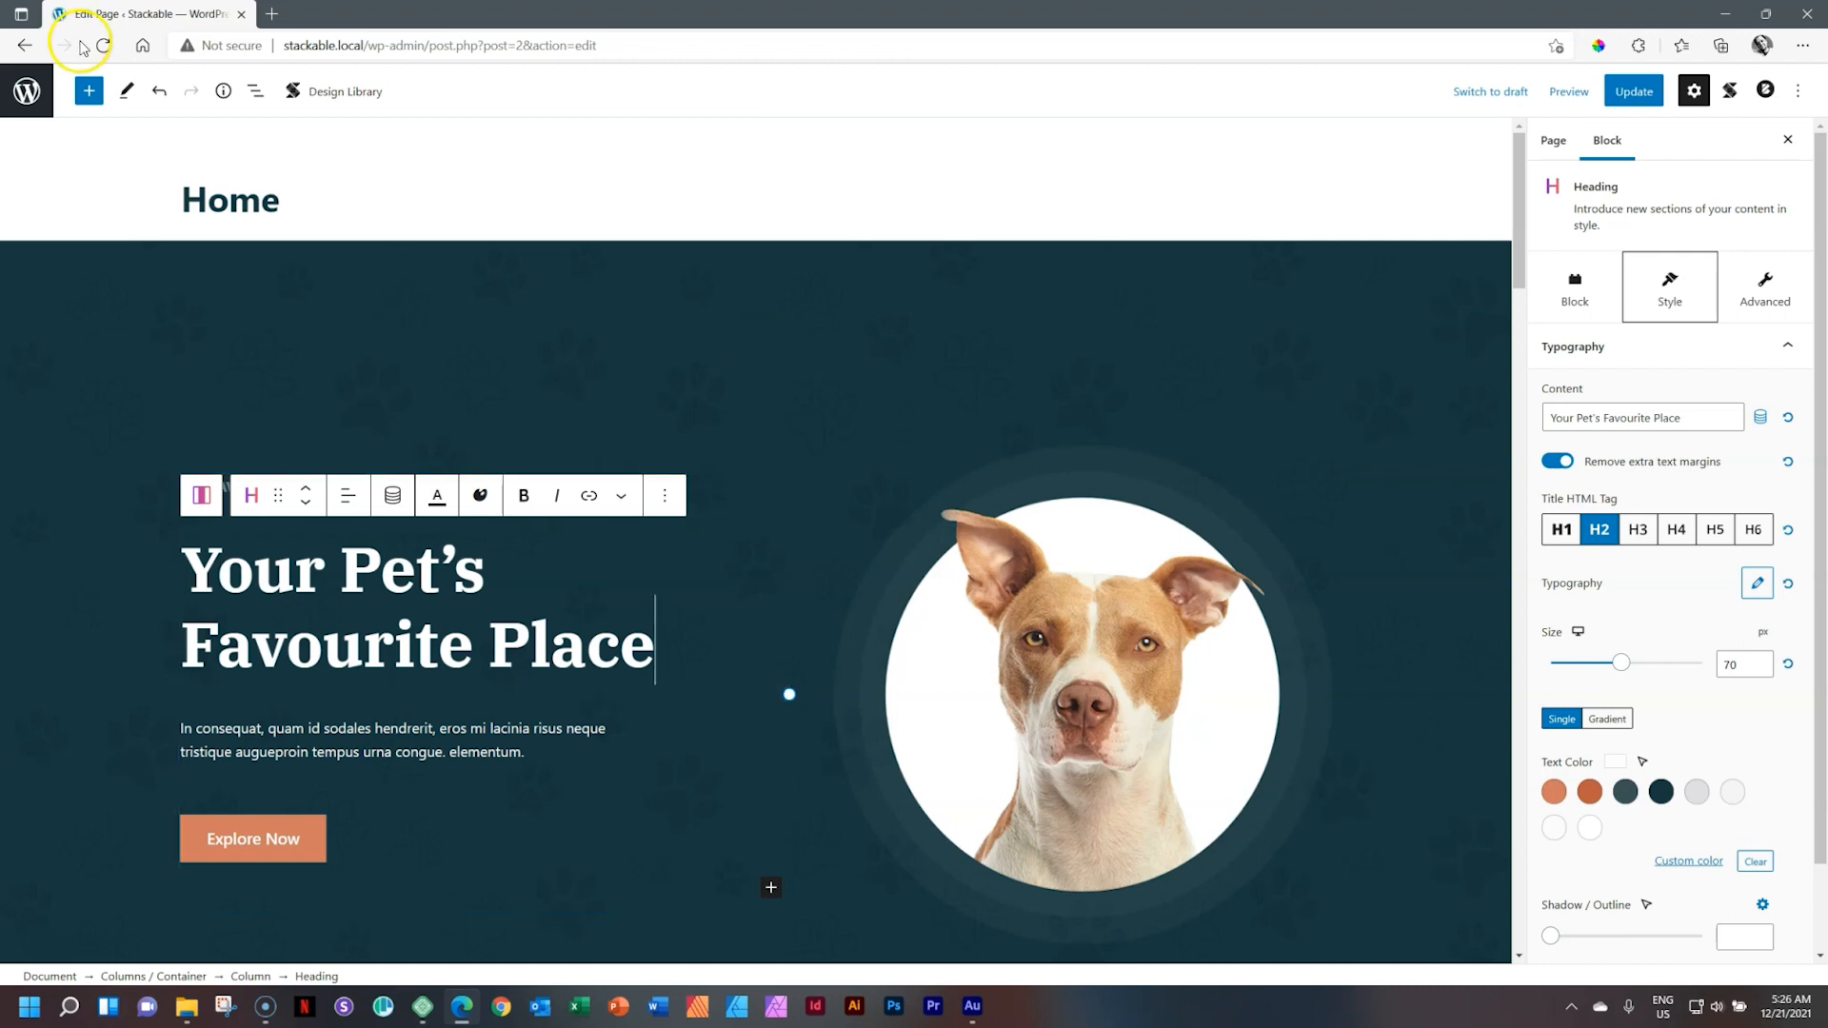
pyautogui.click(87, 91)
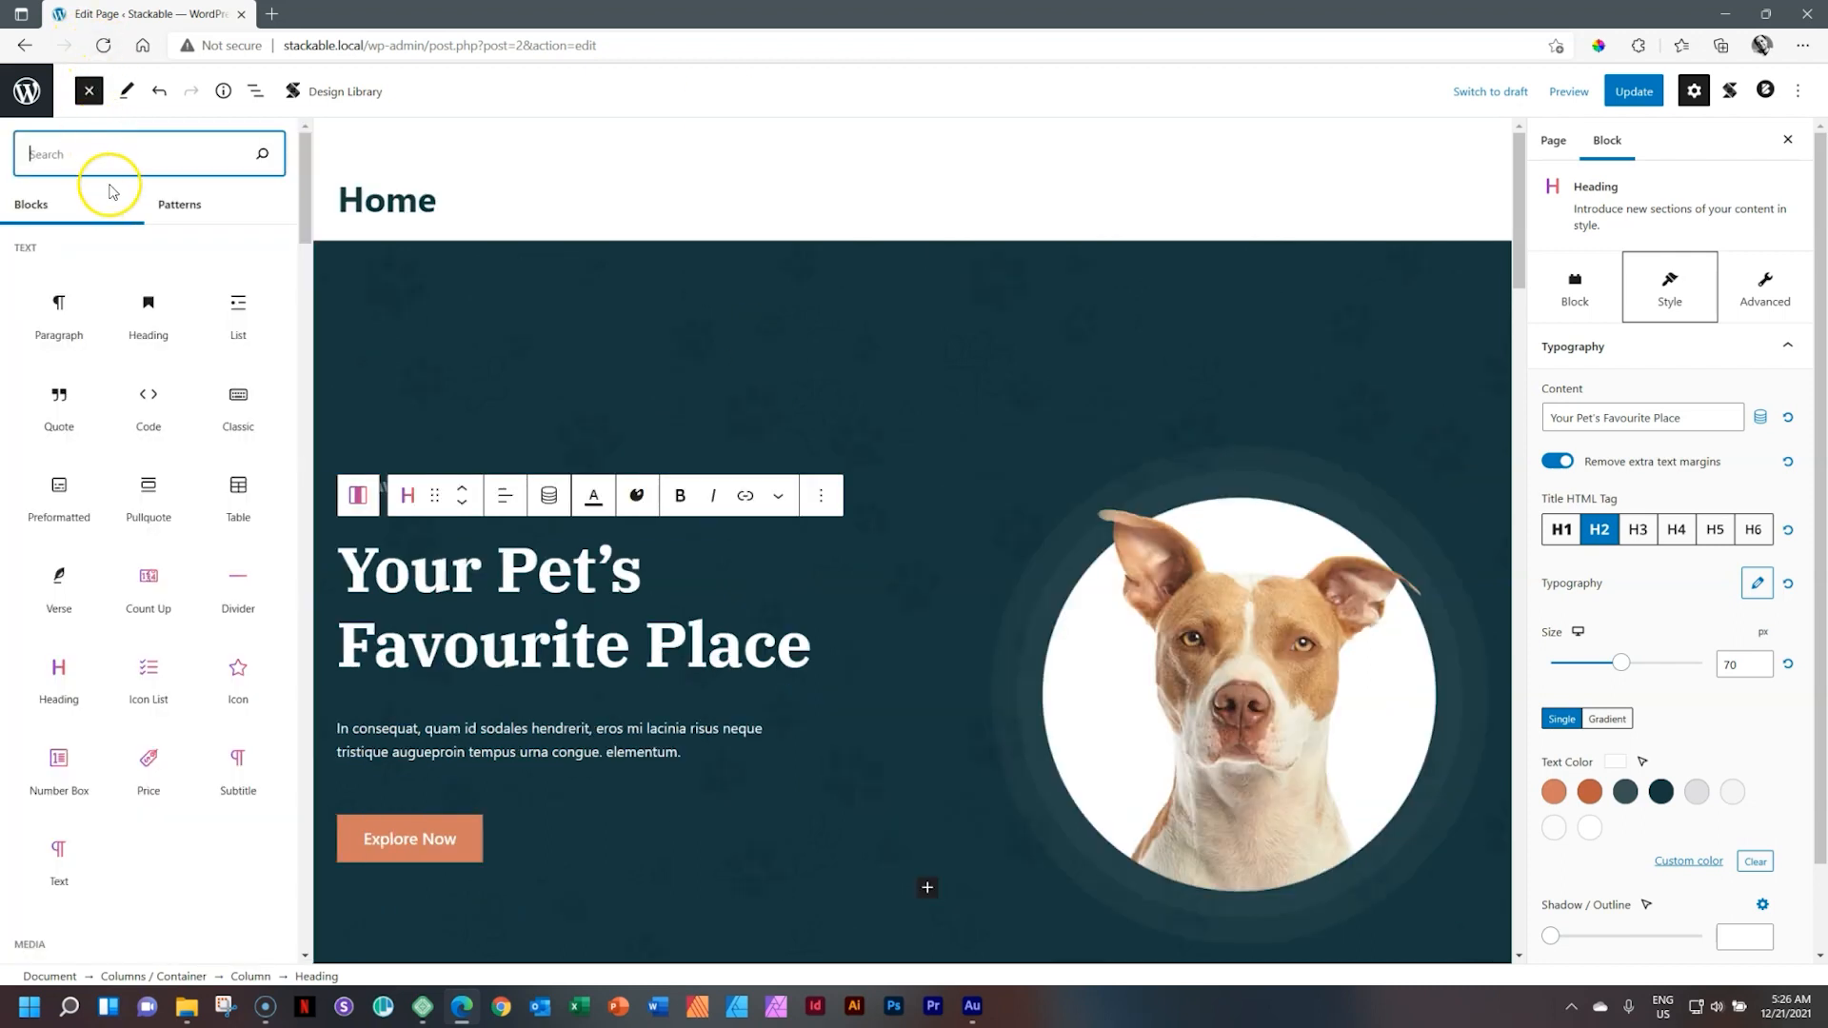
pyautogui.write('spacer')
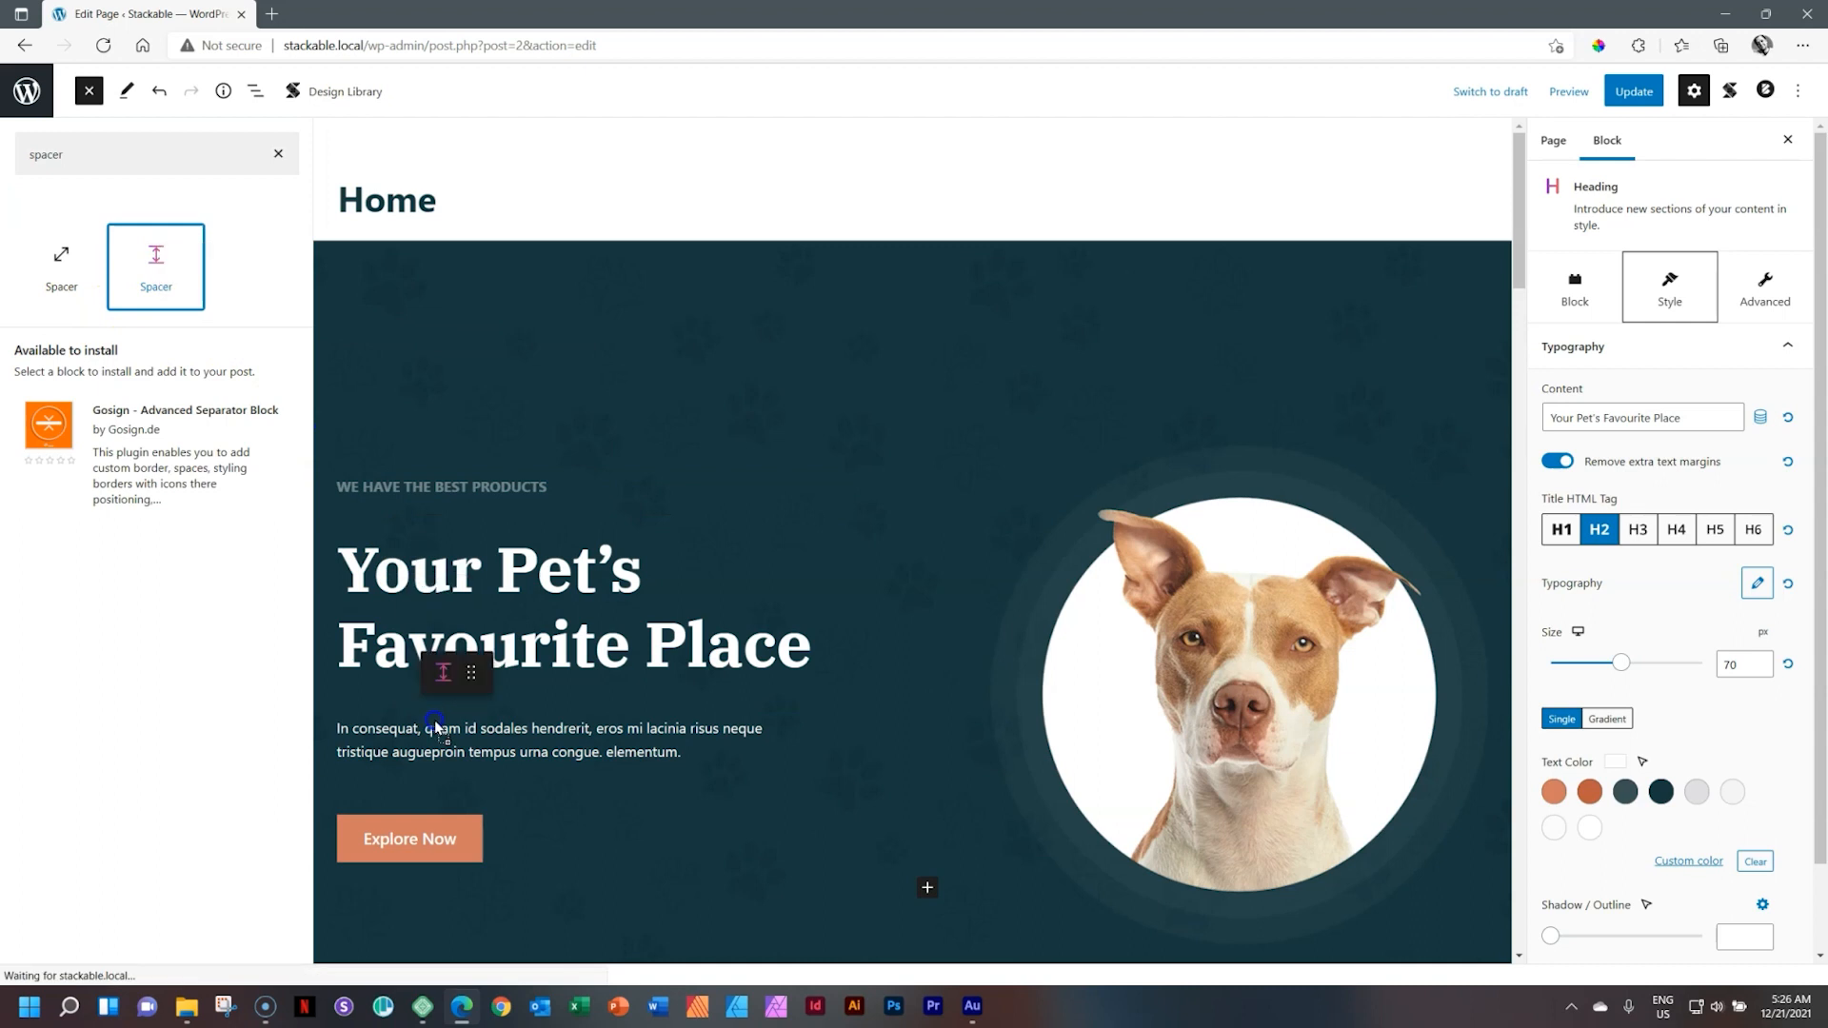
pyautogui.click(436, 728)
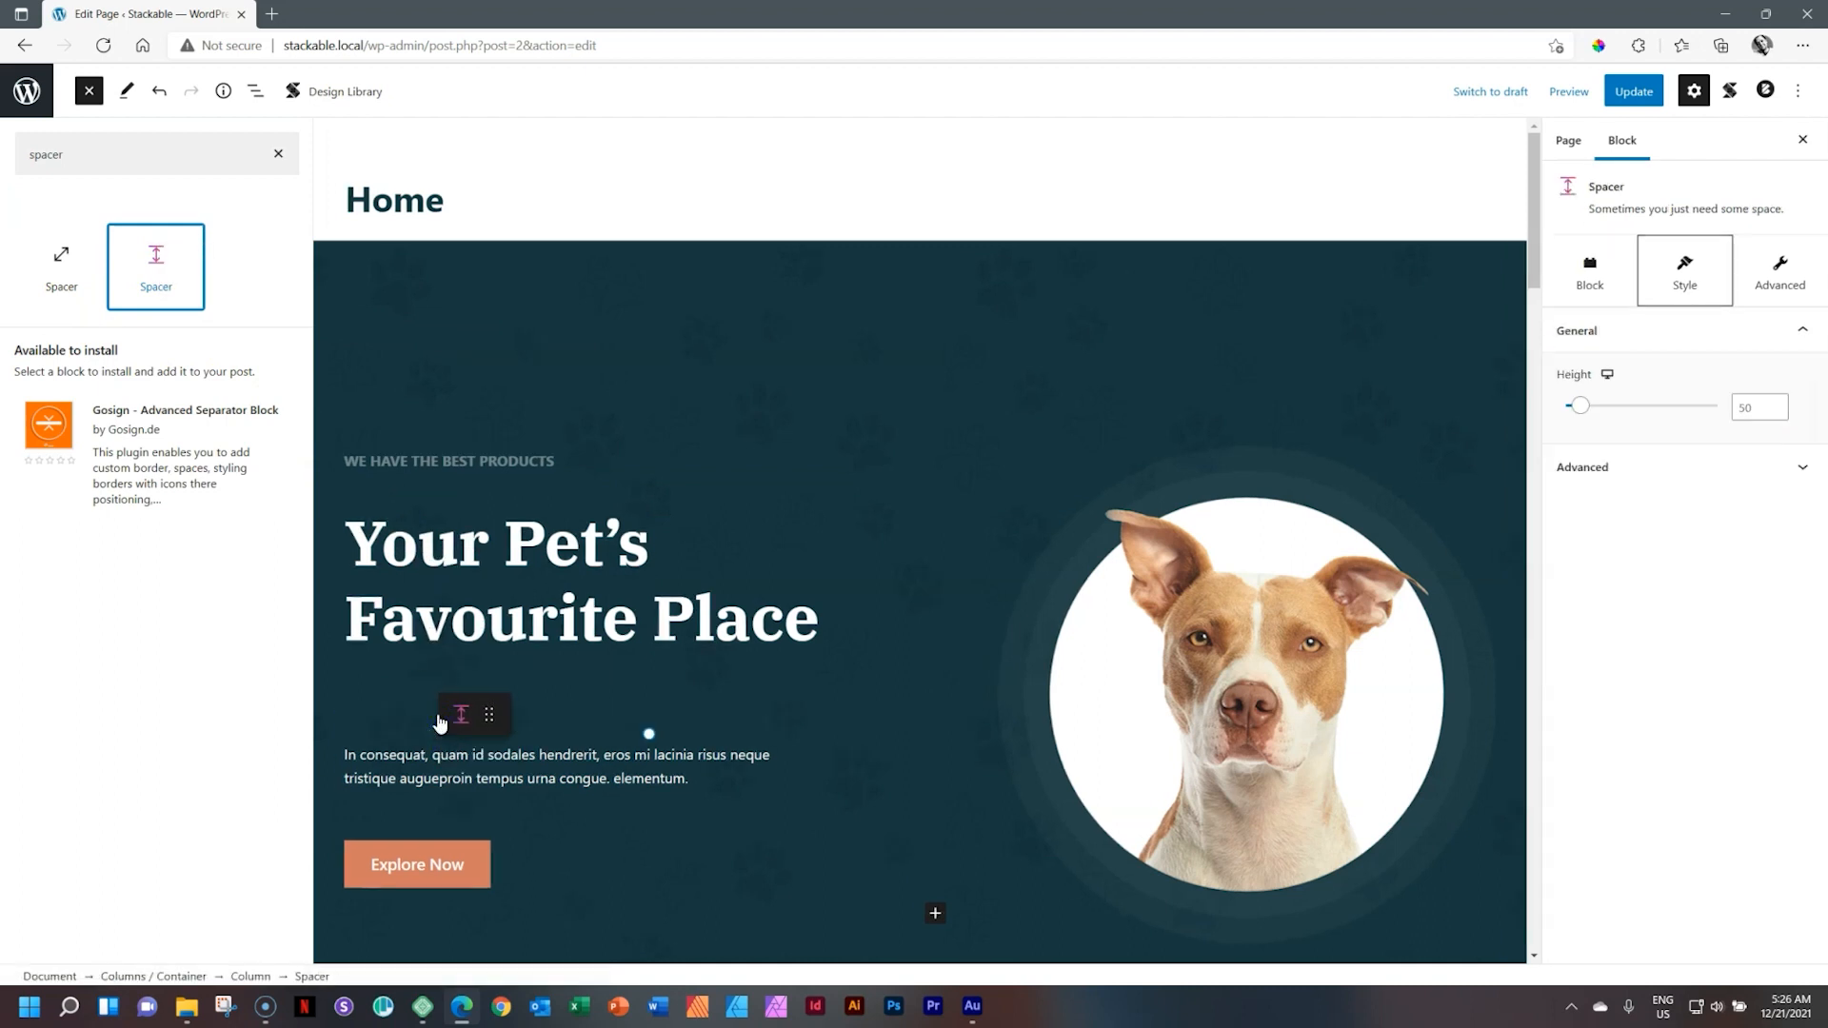
# Drag the Stackable Spacer's handle between 50 px, about 71 px and 100 px to test its height.
pyautogui.click(459, 713)
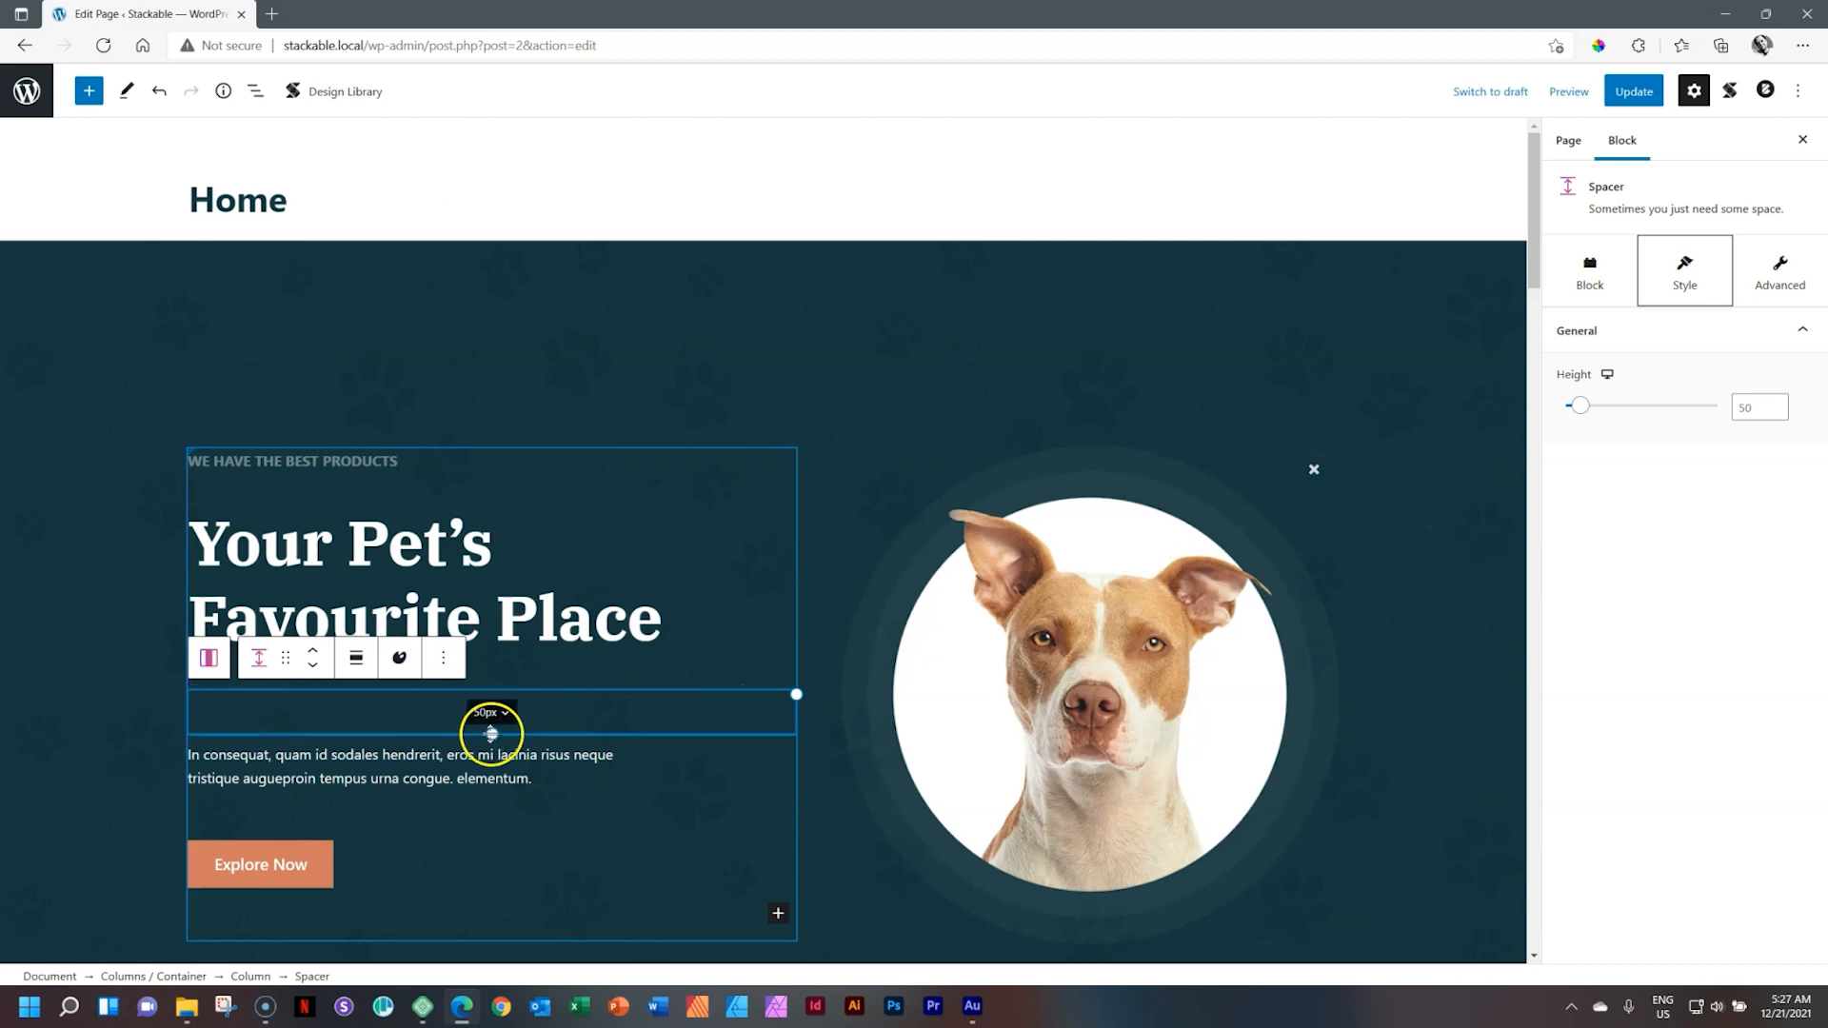
pyautogui.moveTo(492, 735); pyautogui.dragTo(492, 812)
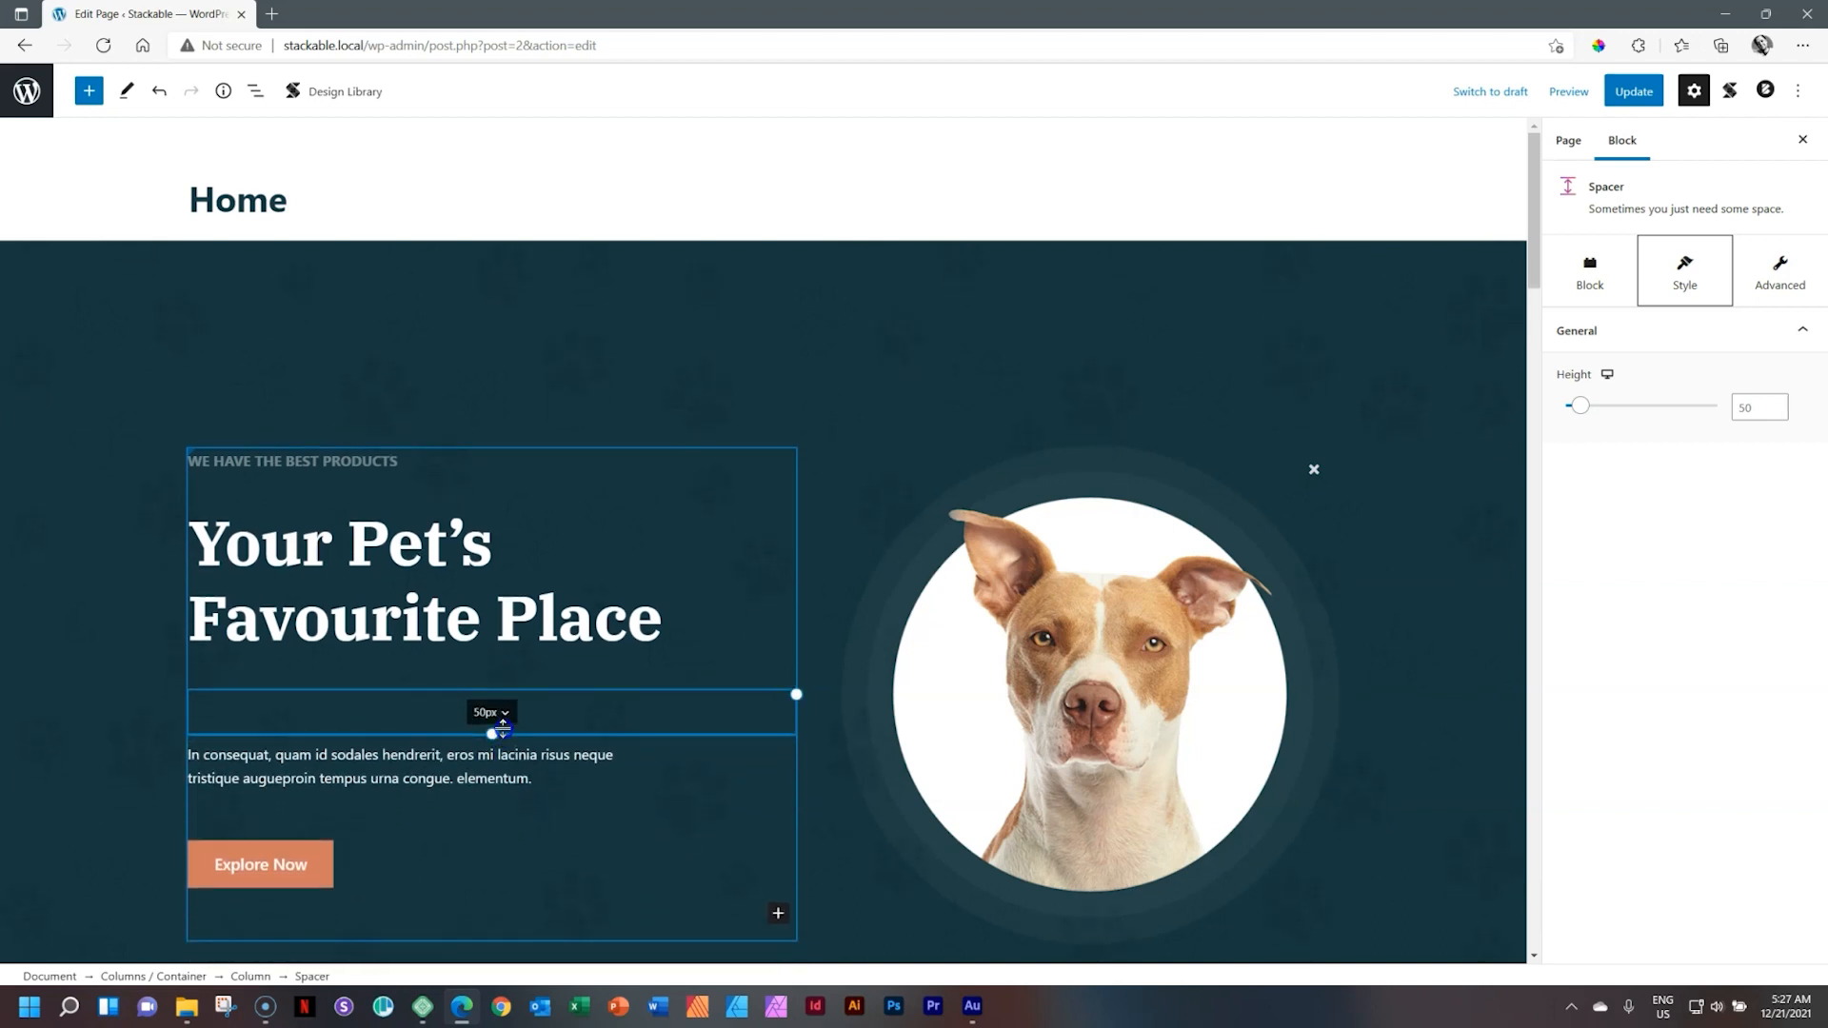
pyautogui.moveTo(491, 734); pyautogui.dragTo(491, 745)
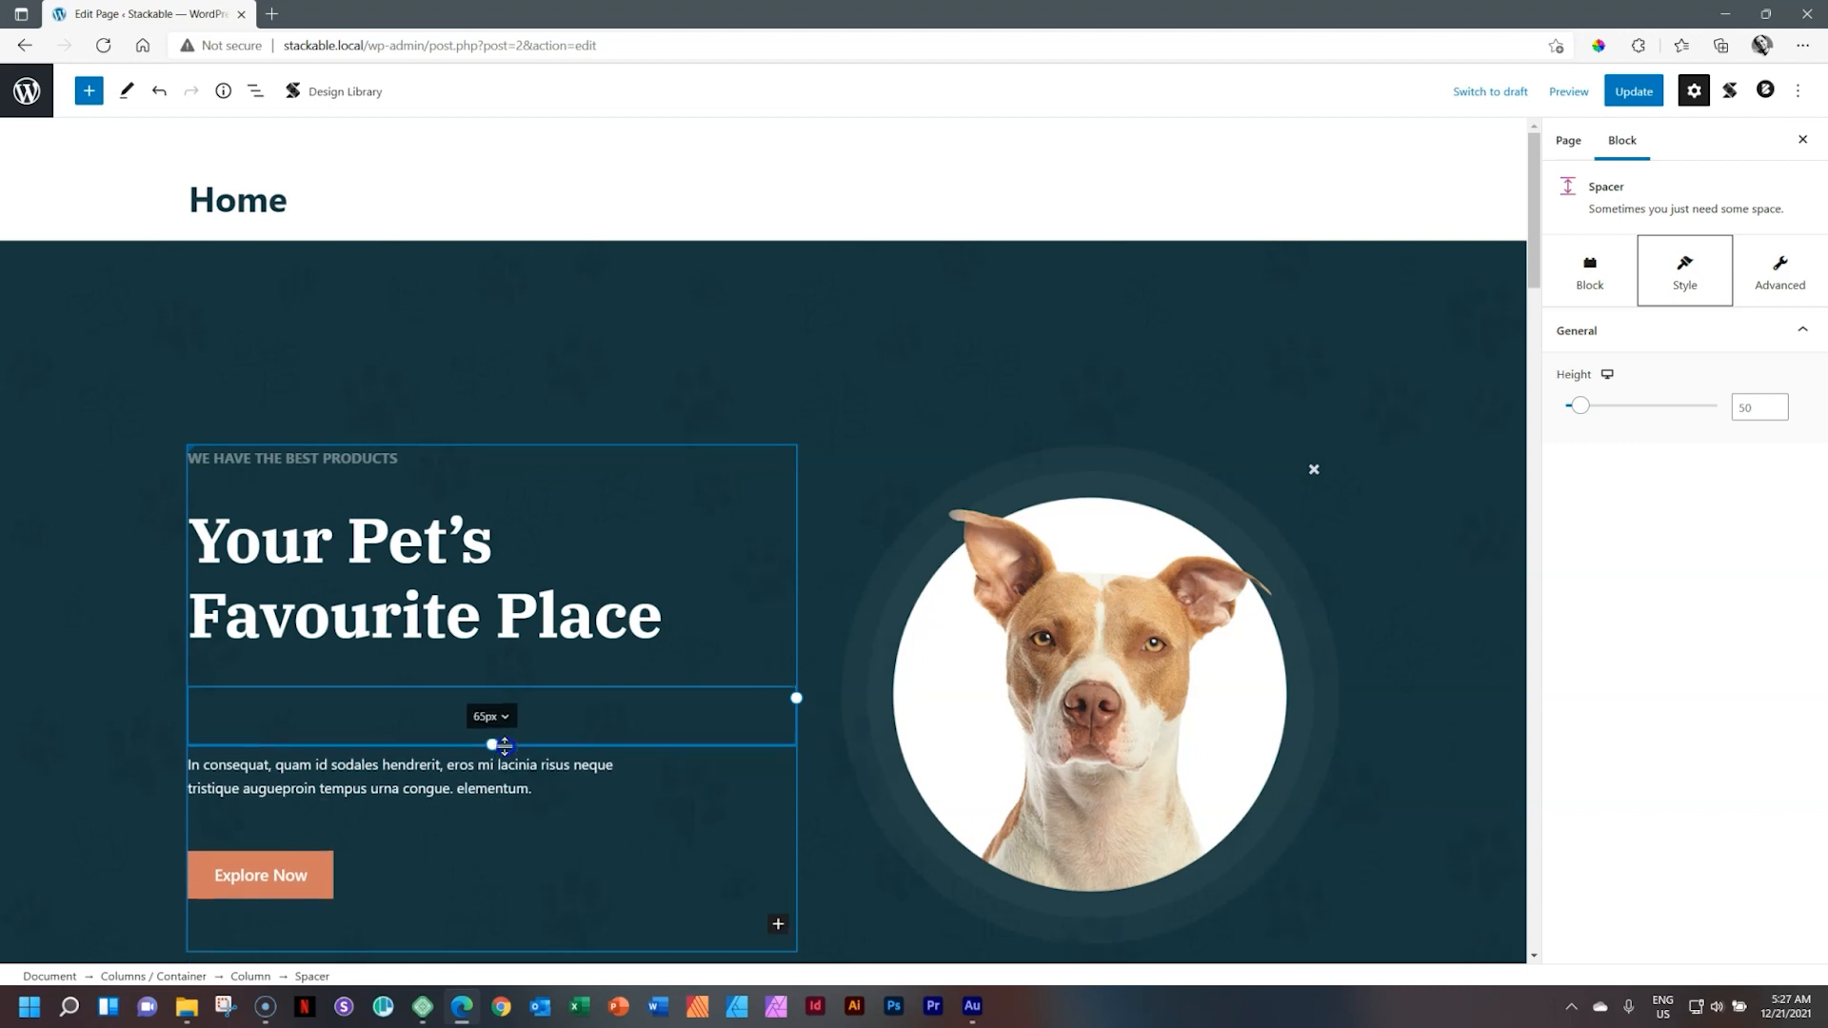
pyautogui.moveTo(489, 745); pyautogui.dragTo(491, 750)
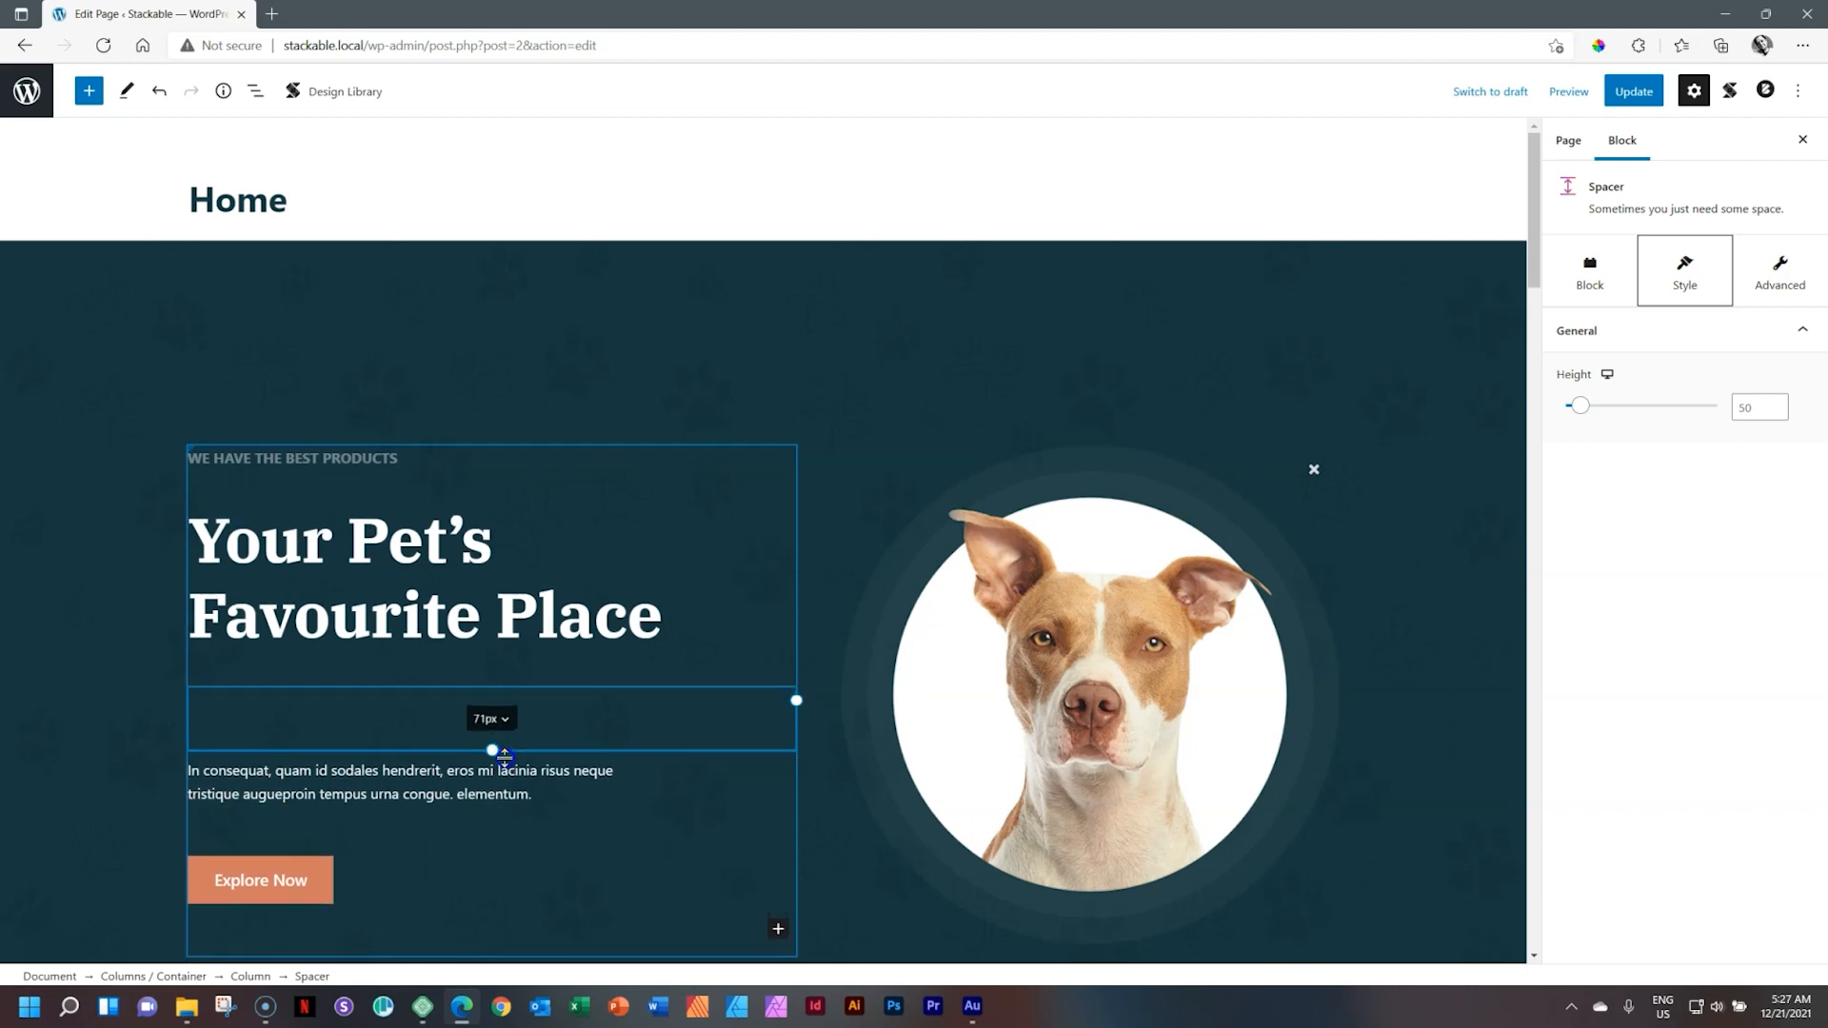
pyautogui.moveTo(491, 751); pyautogui.dragTo(492, 734)
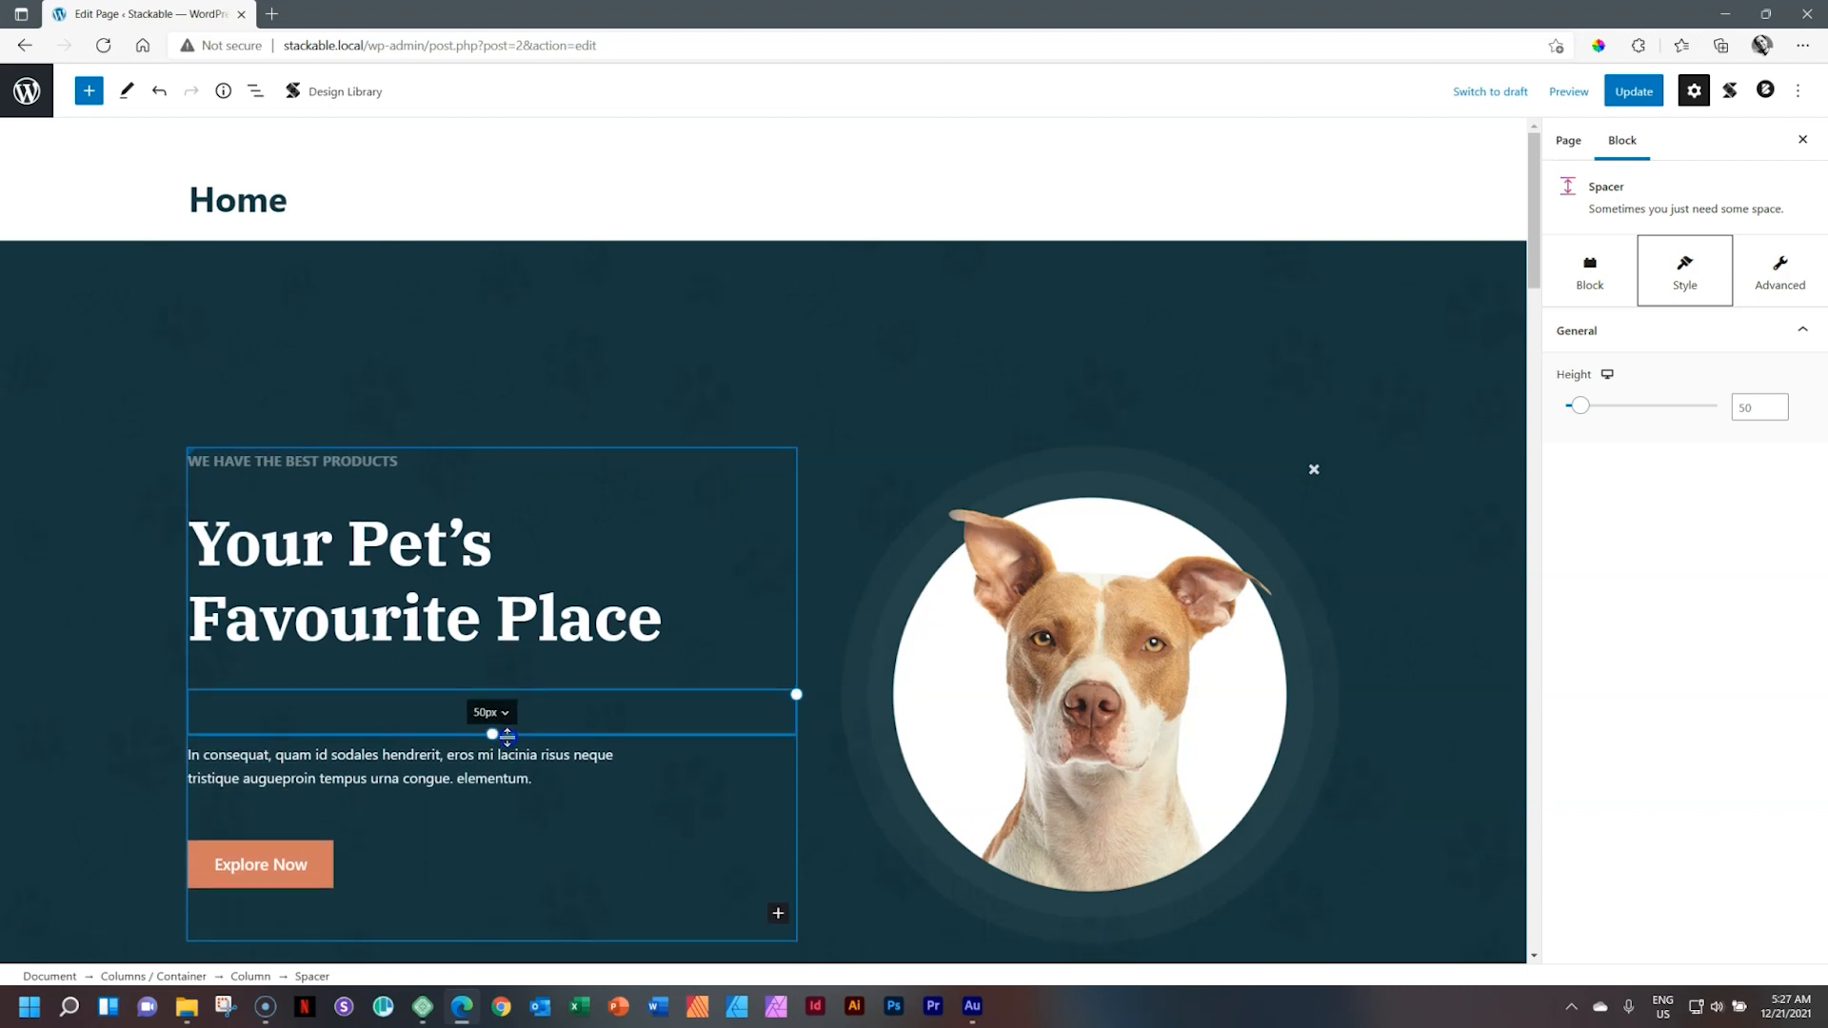
pyautogui.moveTo(492, 733); pyautogui.dragTo(492, 776)
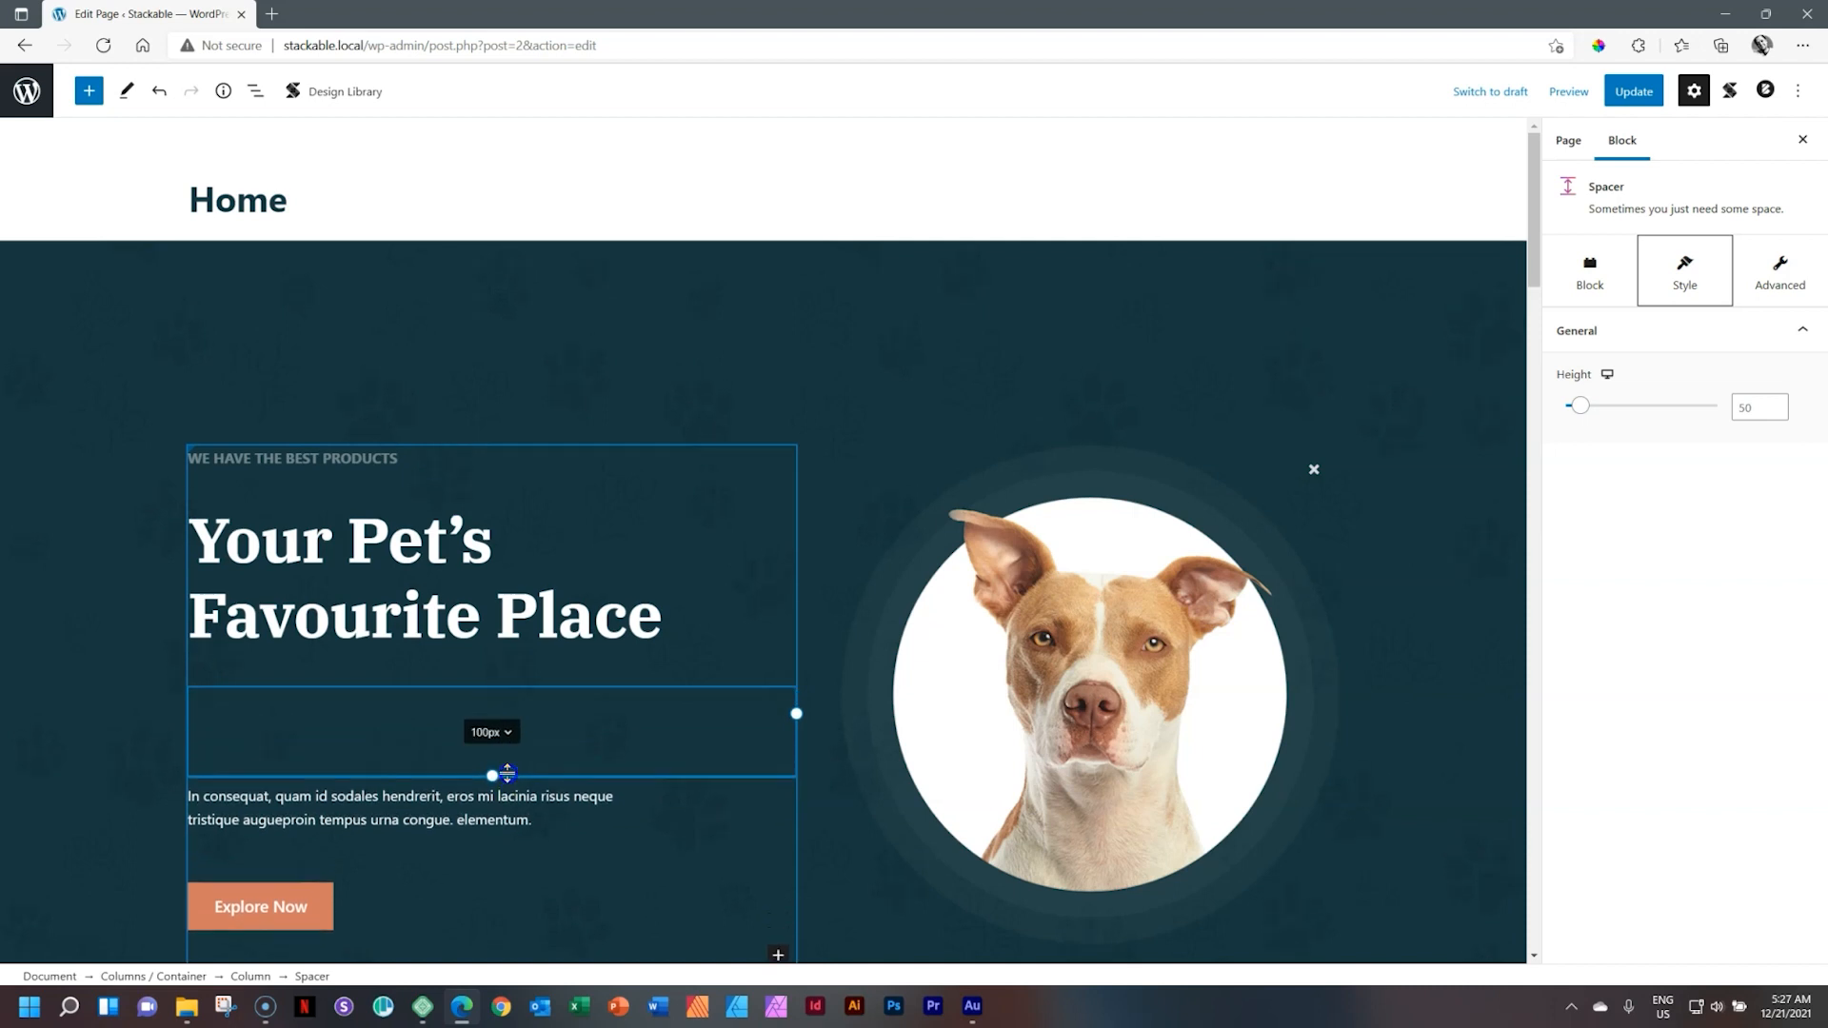
pyautogui.moveTo(492, 775); pyautogui.dragTo(491, 834)
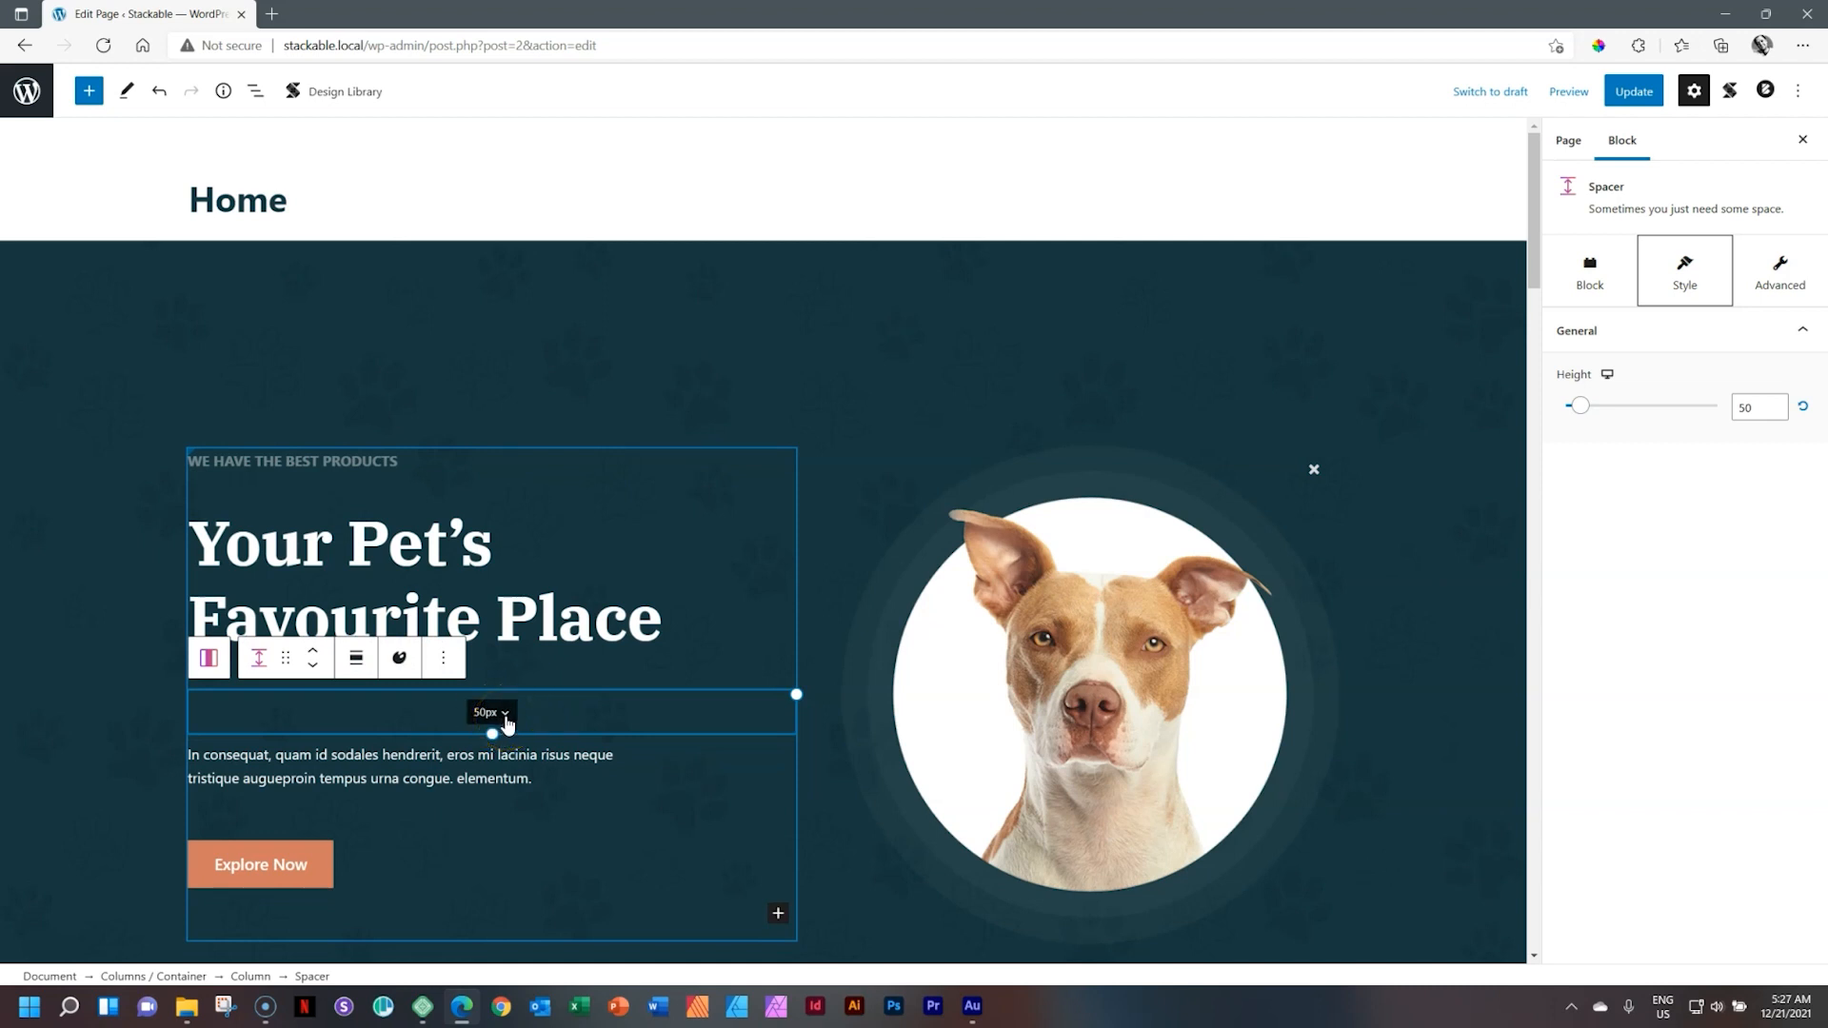
# Open the spacer's on-page Height popover showing 50 and enter 75.
pyautogui.click(490, 712)
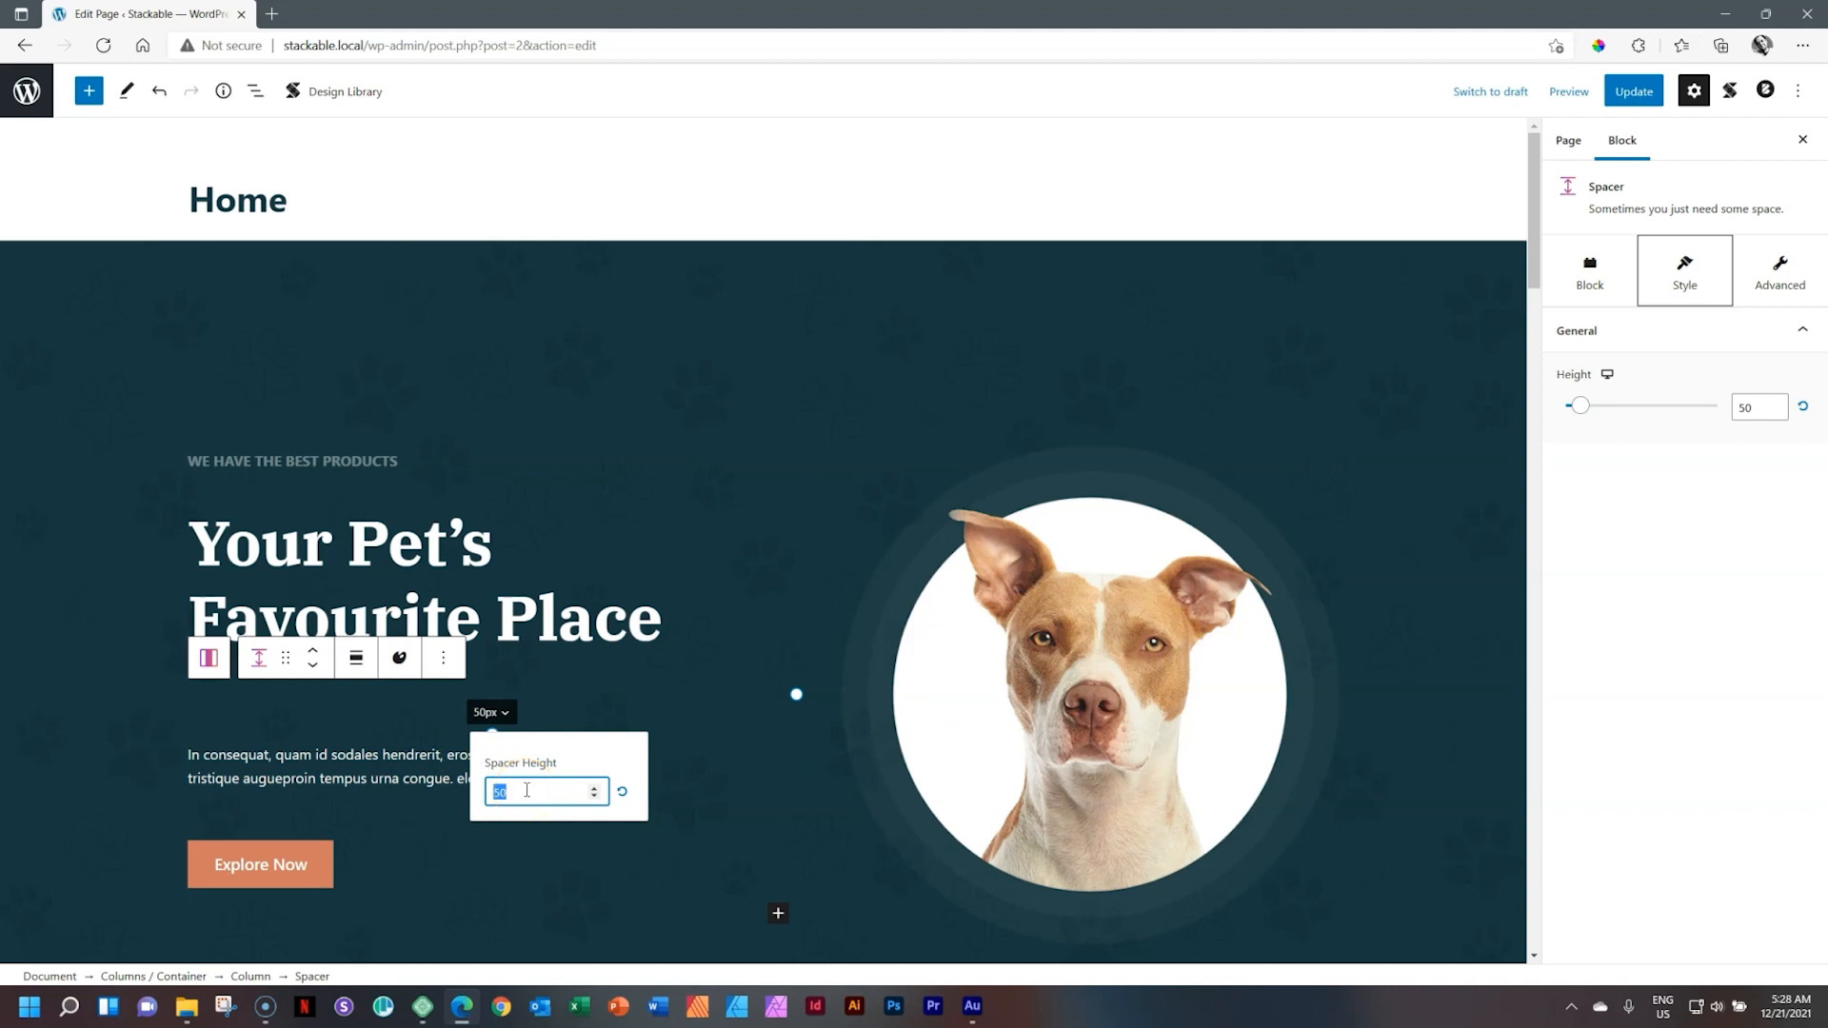
pyautogui.write('75')
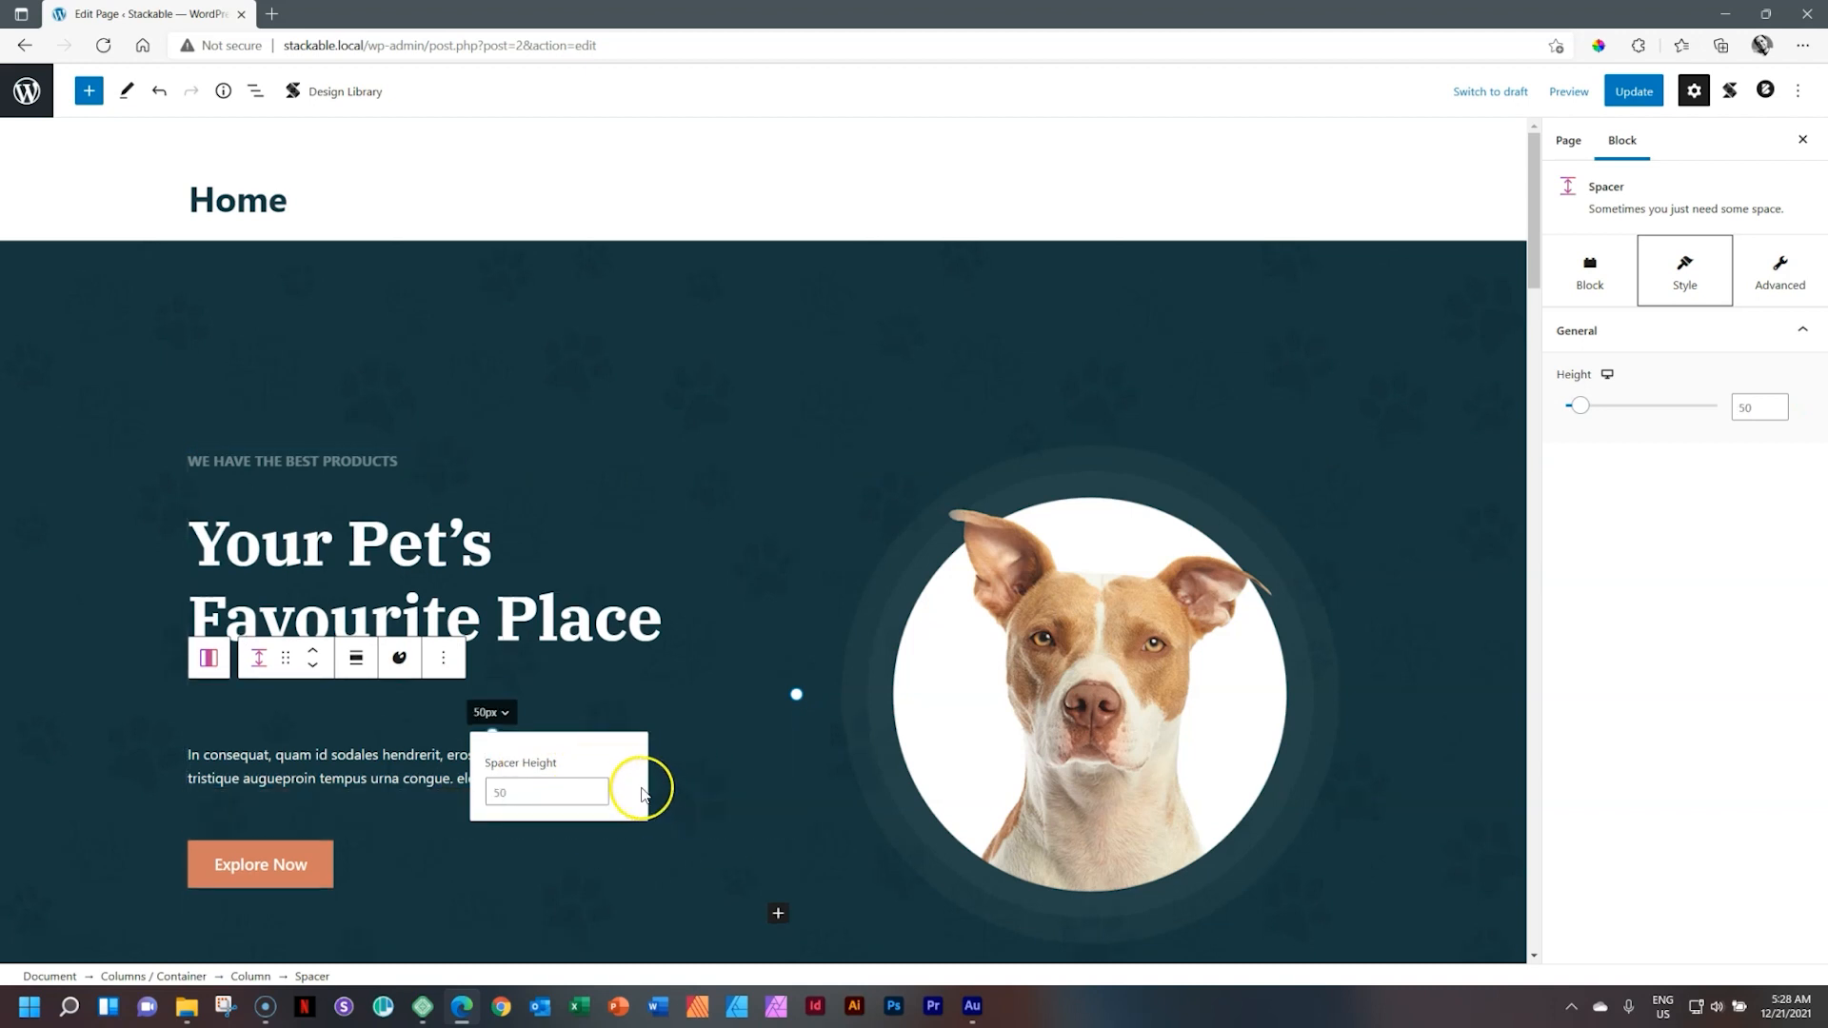
pyautogui.moveTo(617, 796)
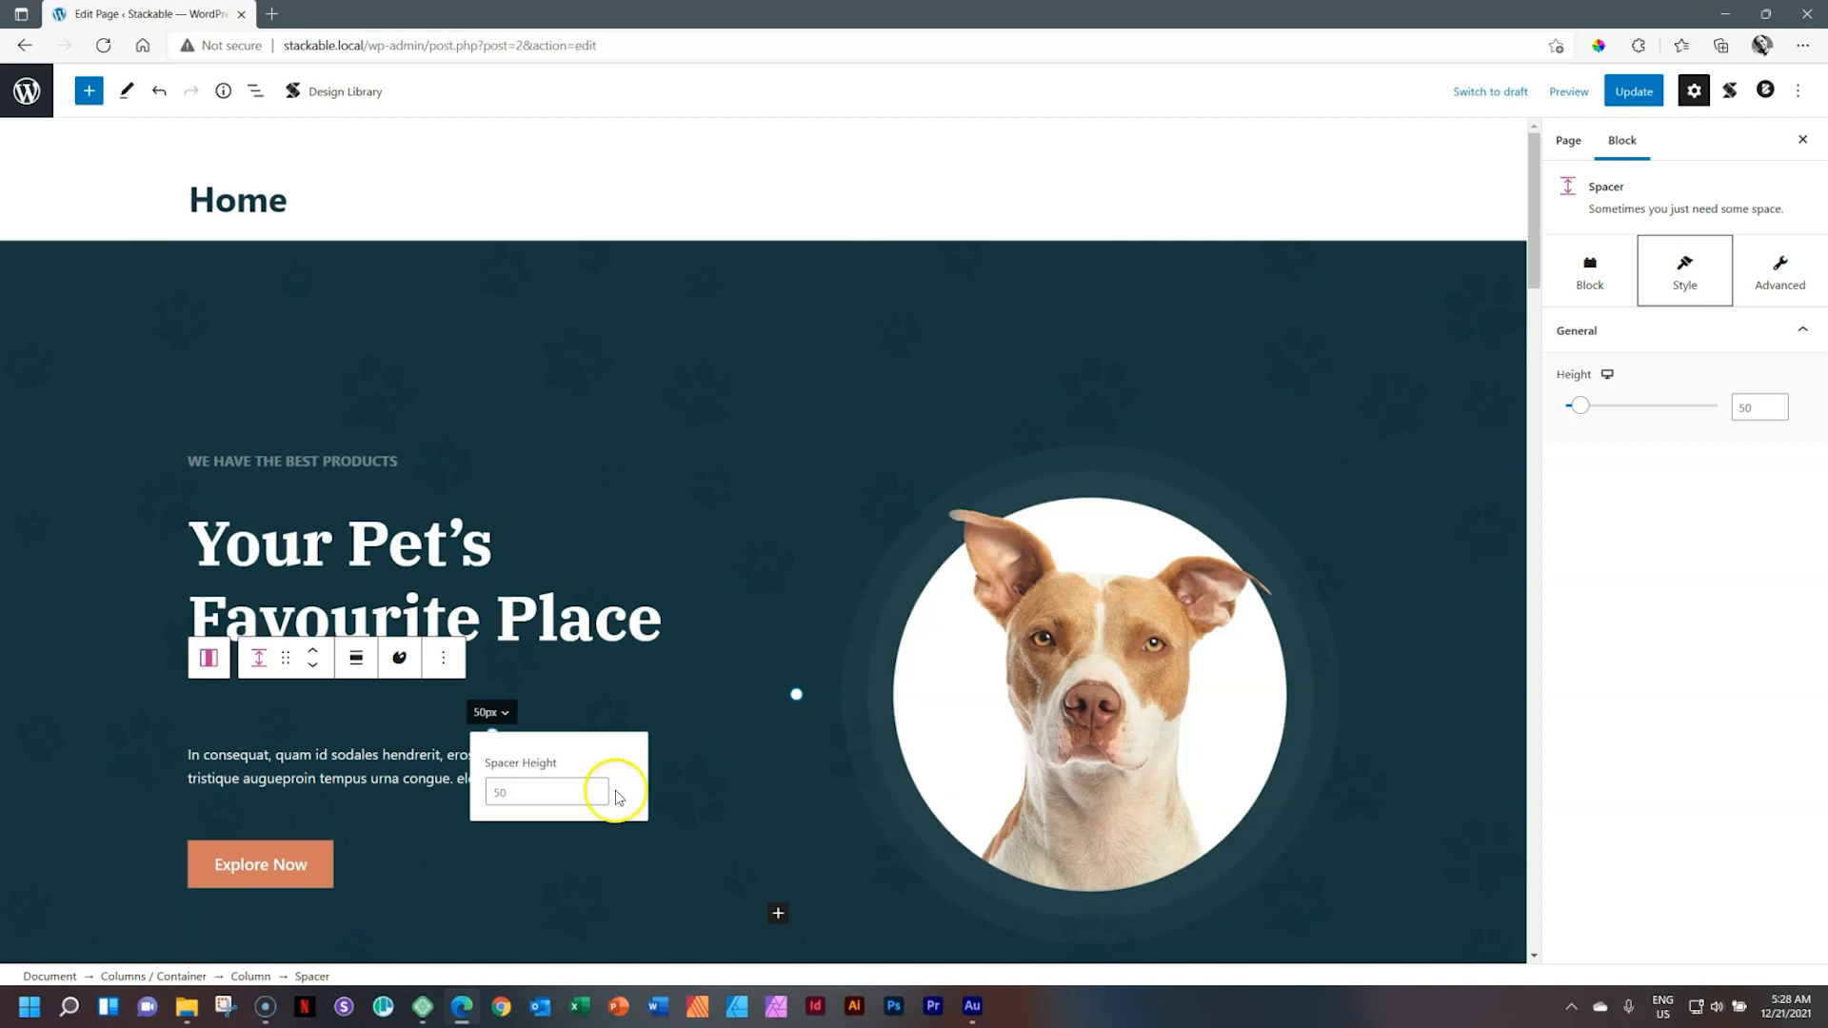
pyautogui.moveTo(1581, 331)
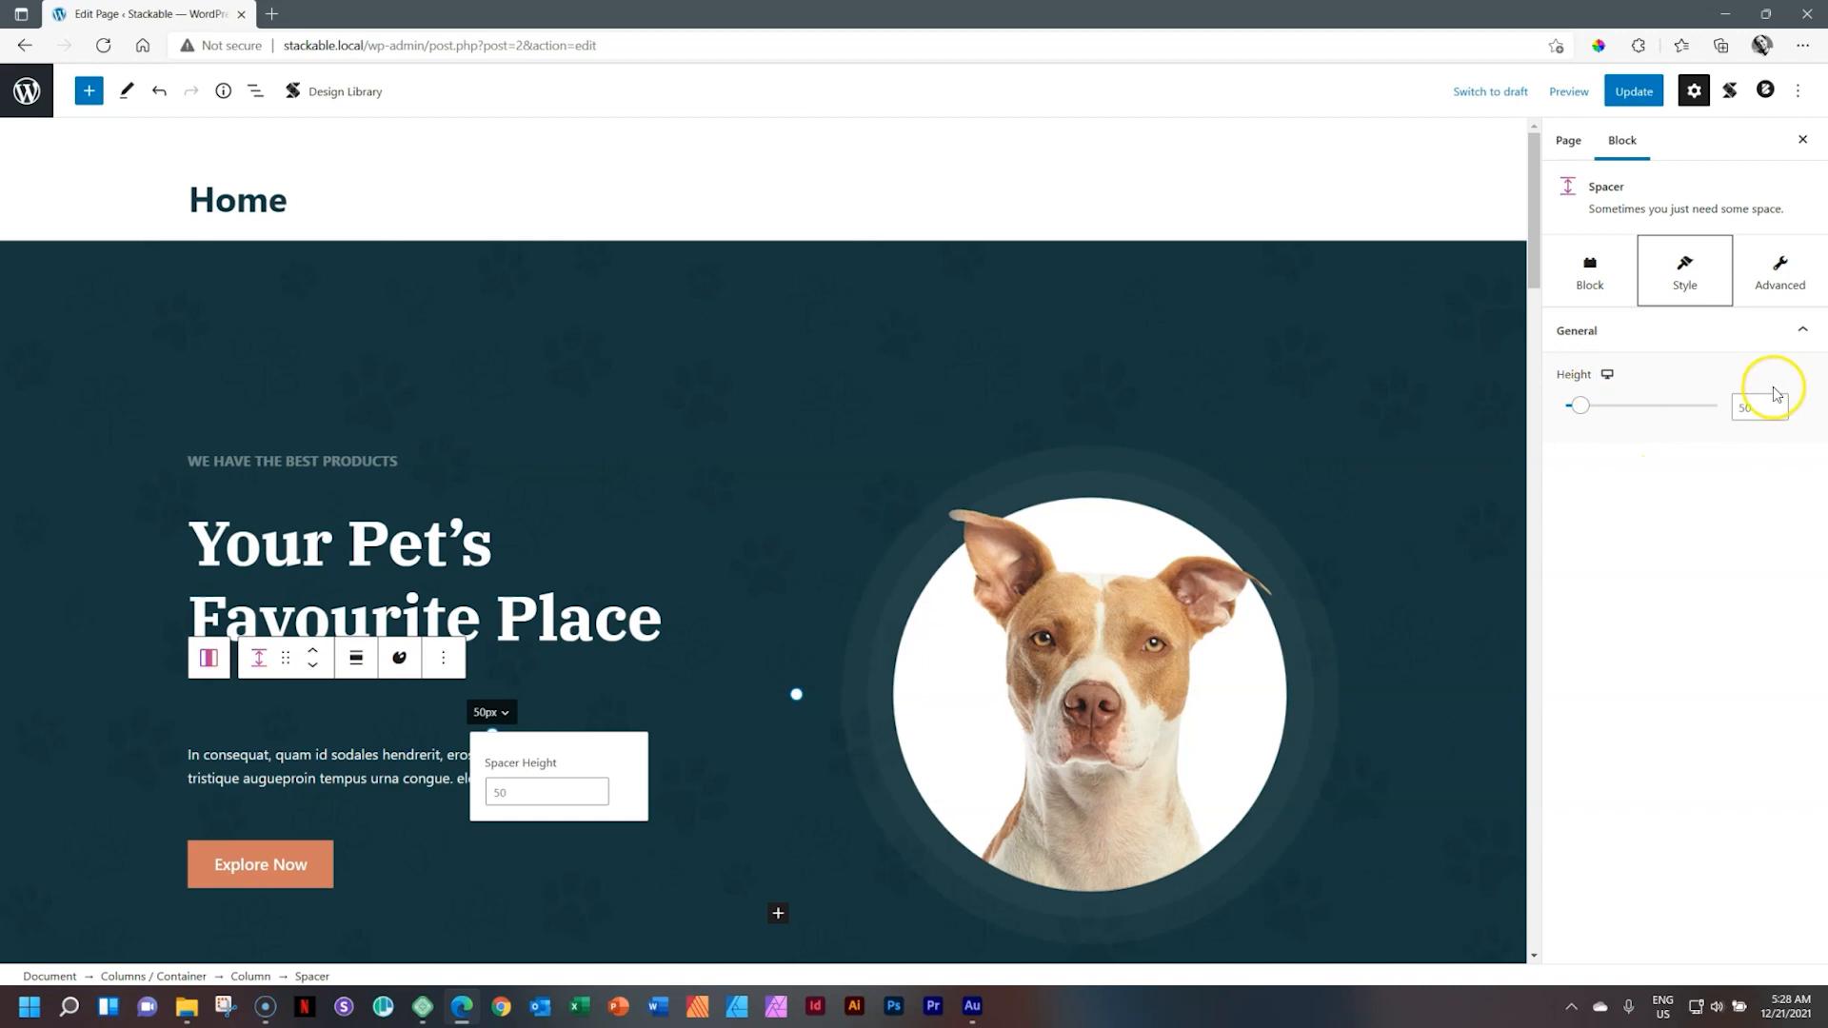
# Switch the sidebar Height control to Tablet so the page previews at tablet width.
pyautogui.click(1606, 375)
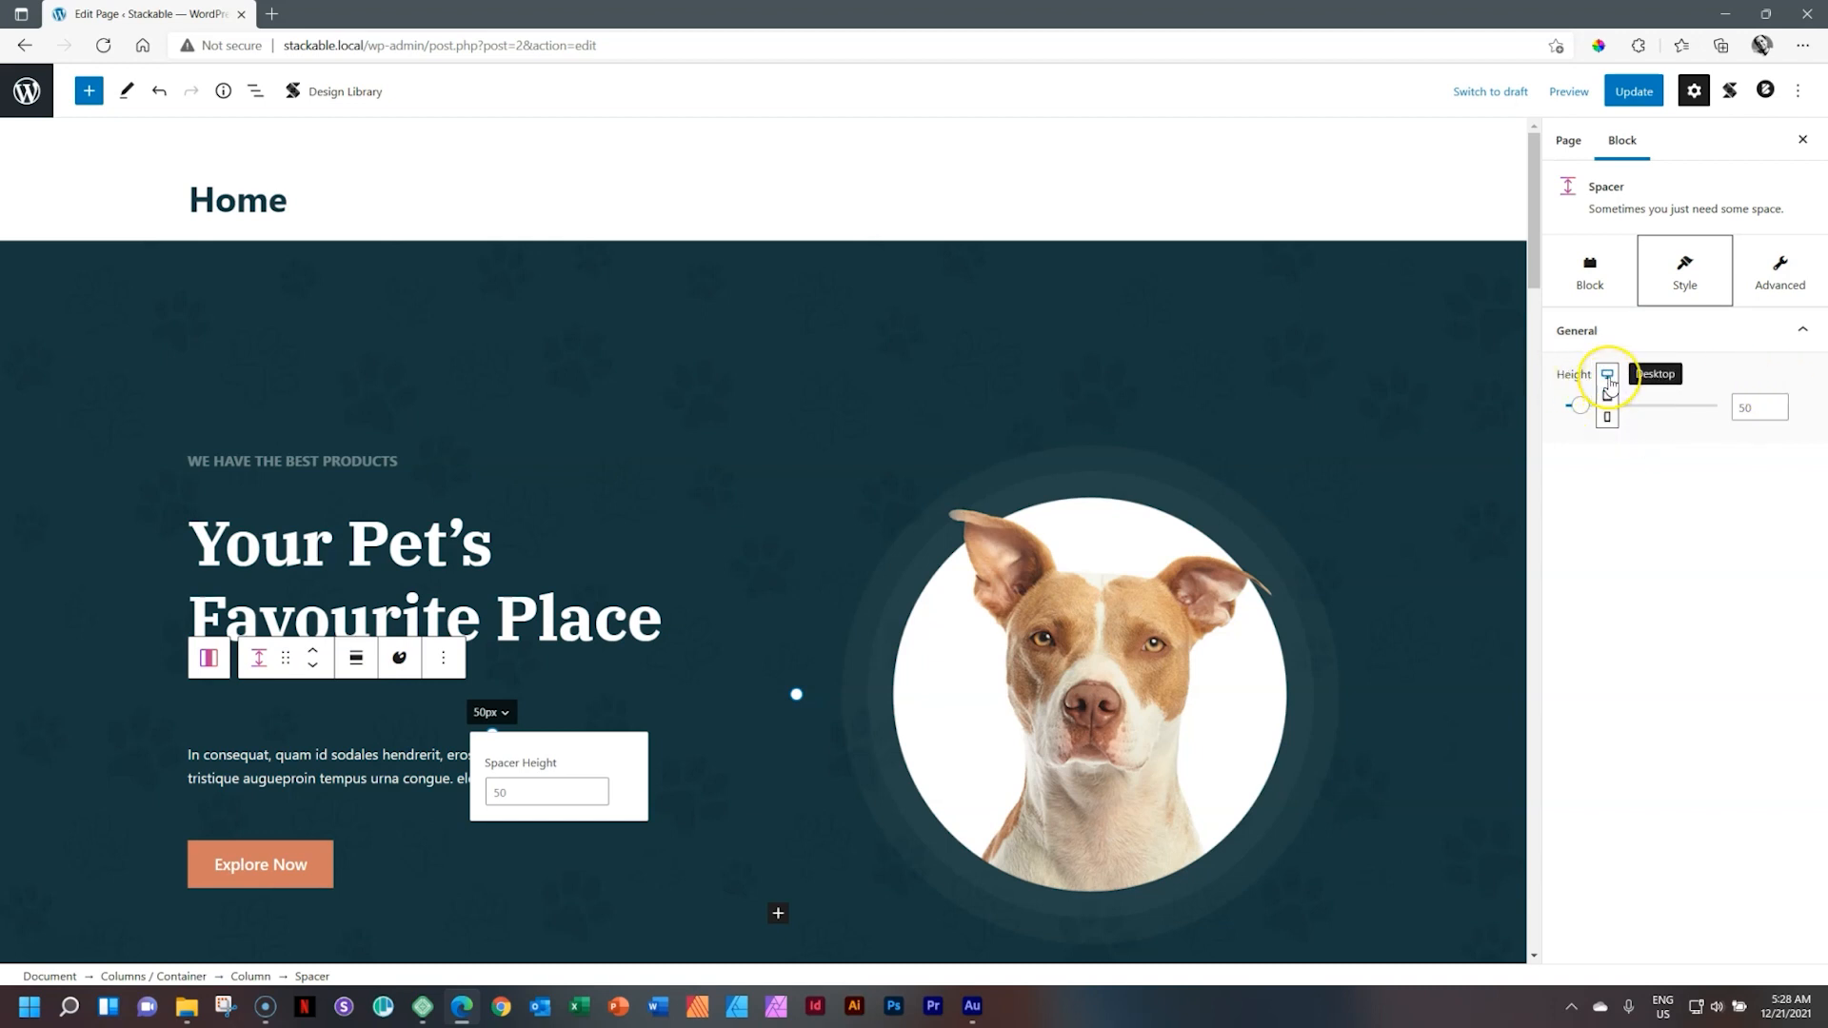
pyautogui.moveTo(1607, 396)
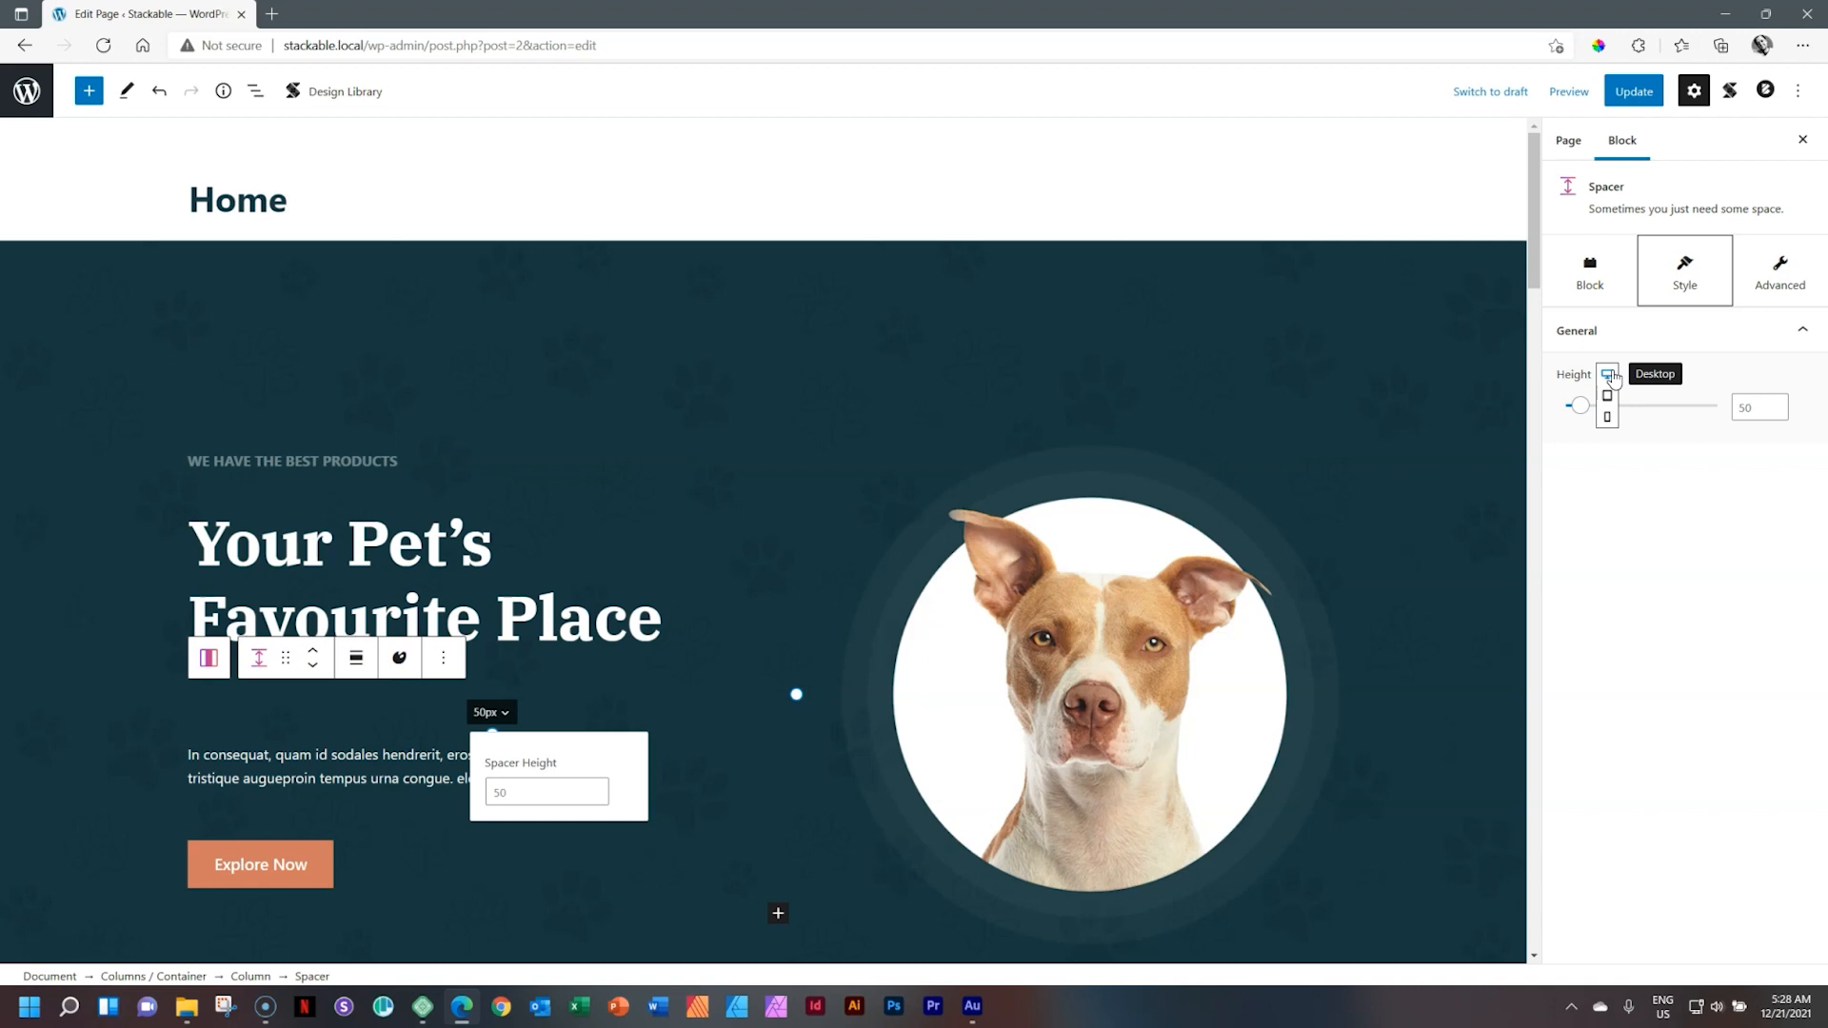
pyautogui.moveTo(1608, 396)
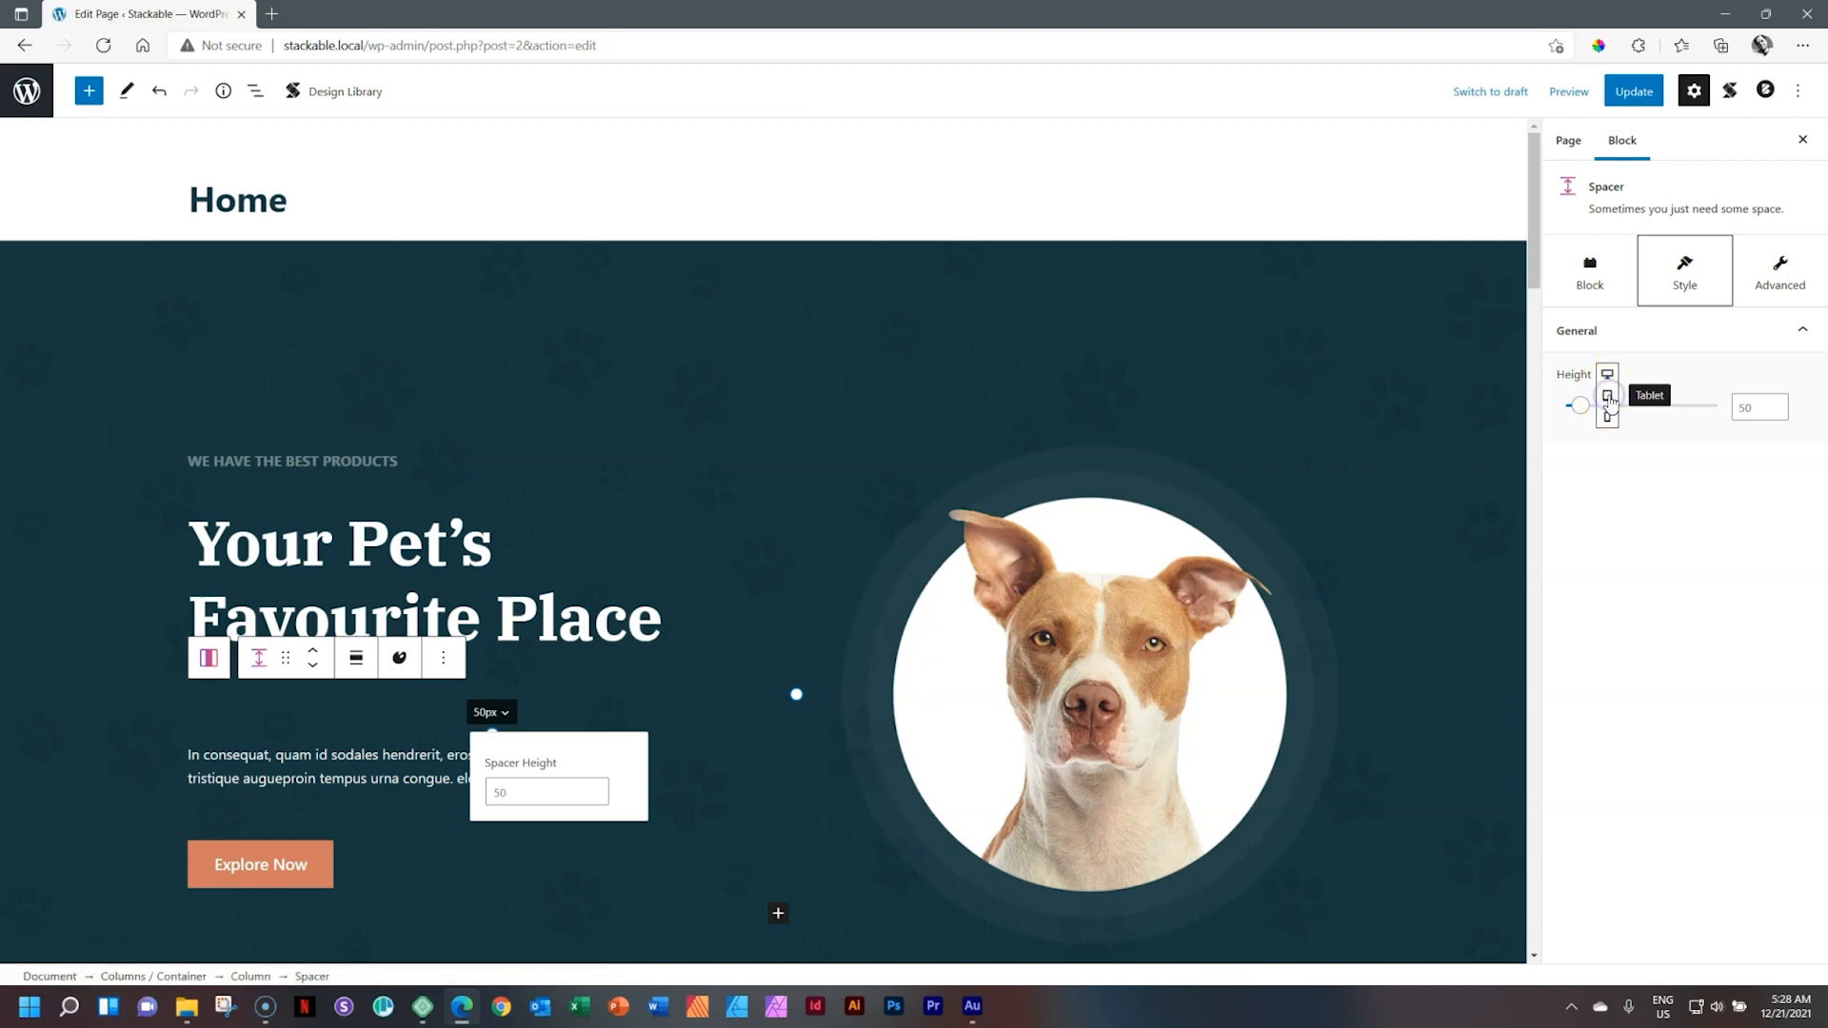
pyautogui.click(1606, 373)
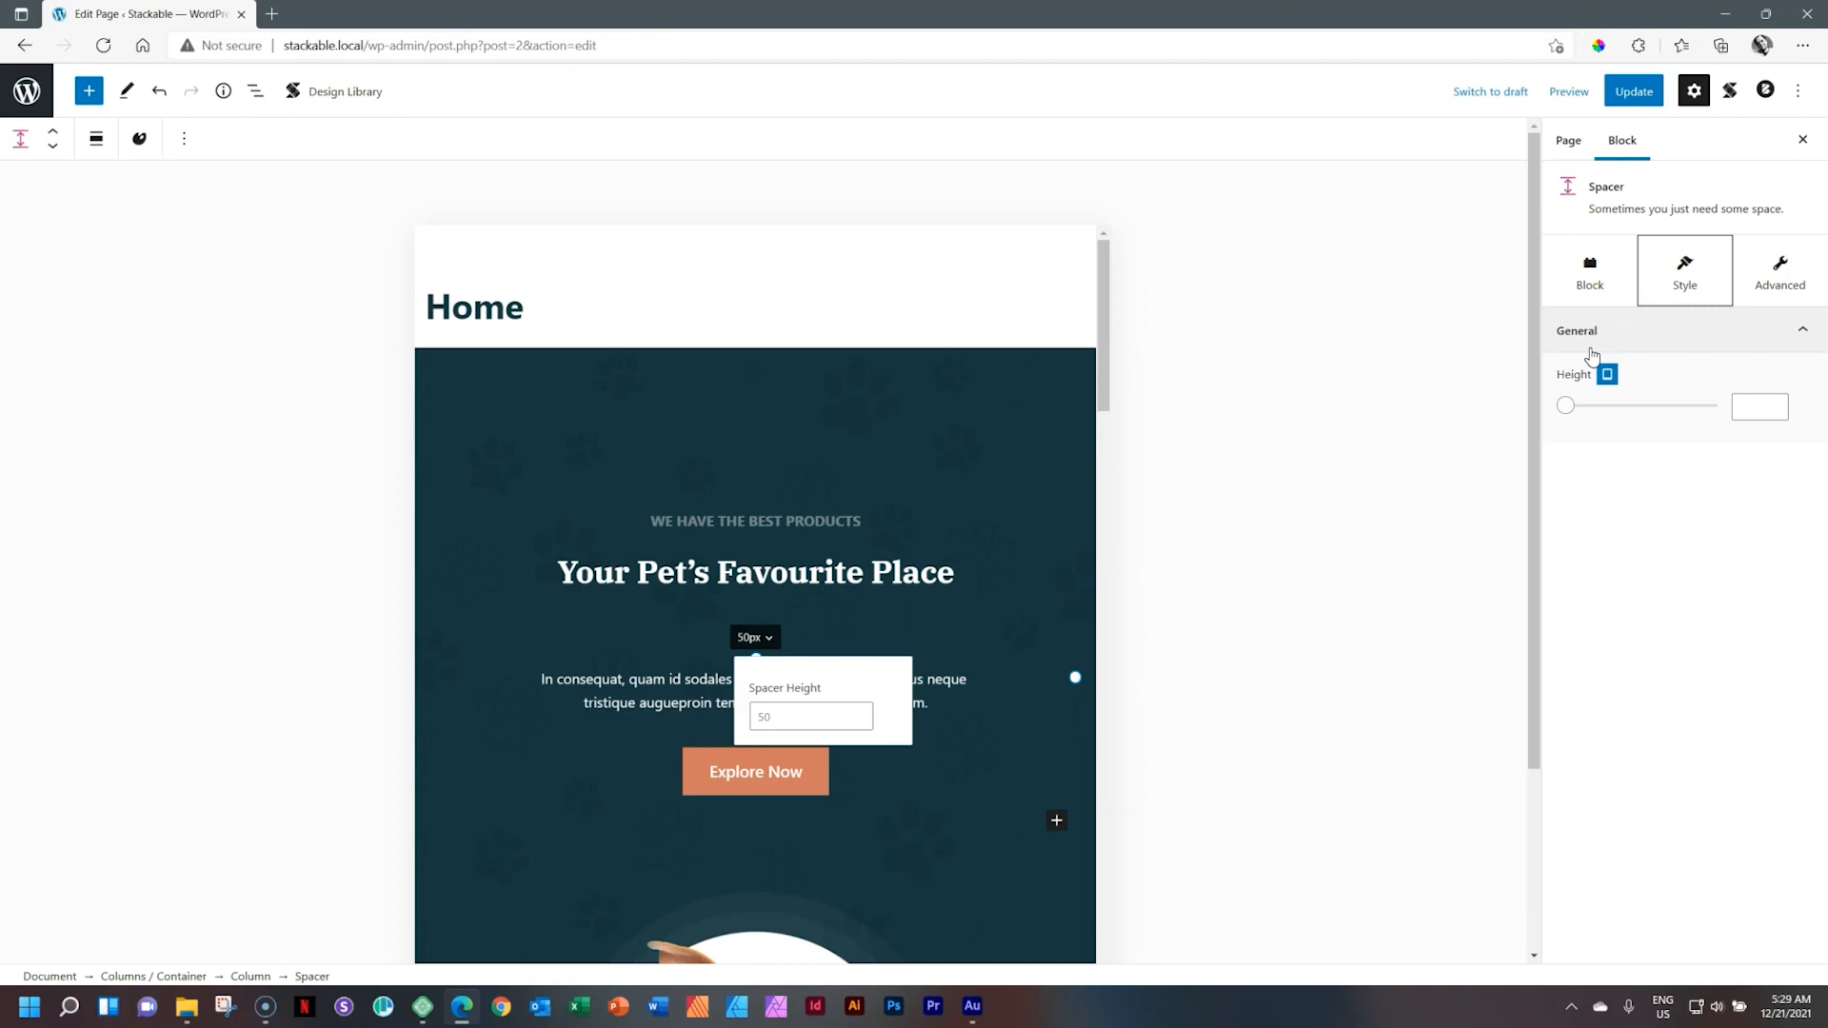
pyautogui.moveTo(1629, 374)
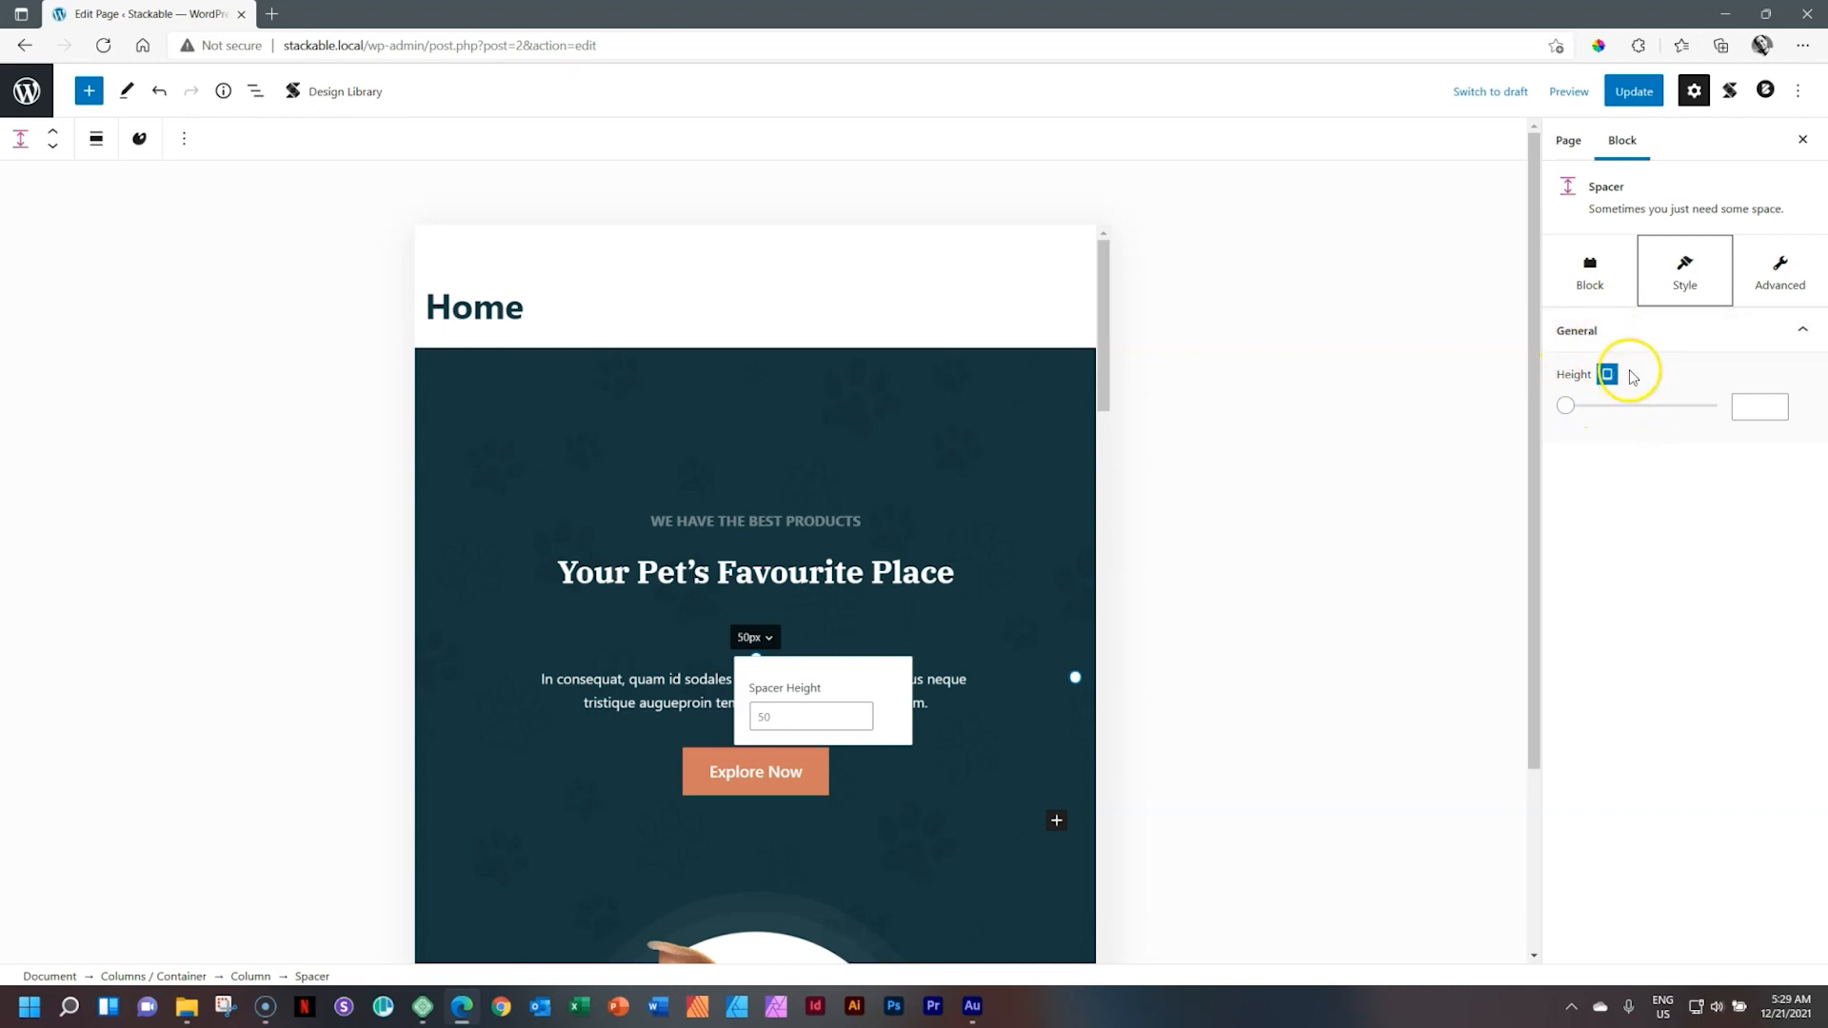
# Drag the spacer to 100 px for tablet, then switch the Height control back to Desktop (50 px).
pyautogui.click(1569, 92)
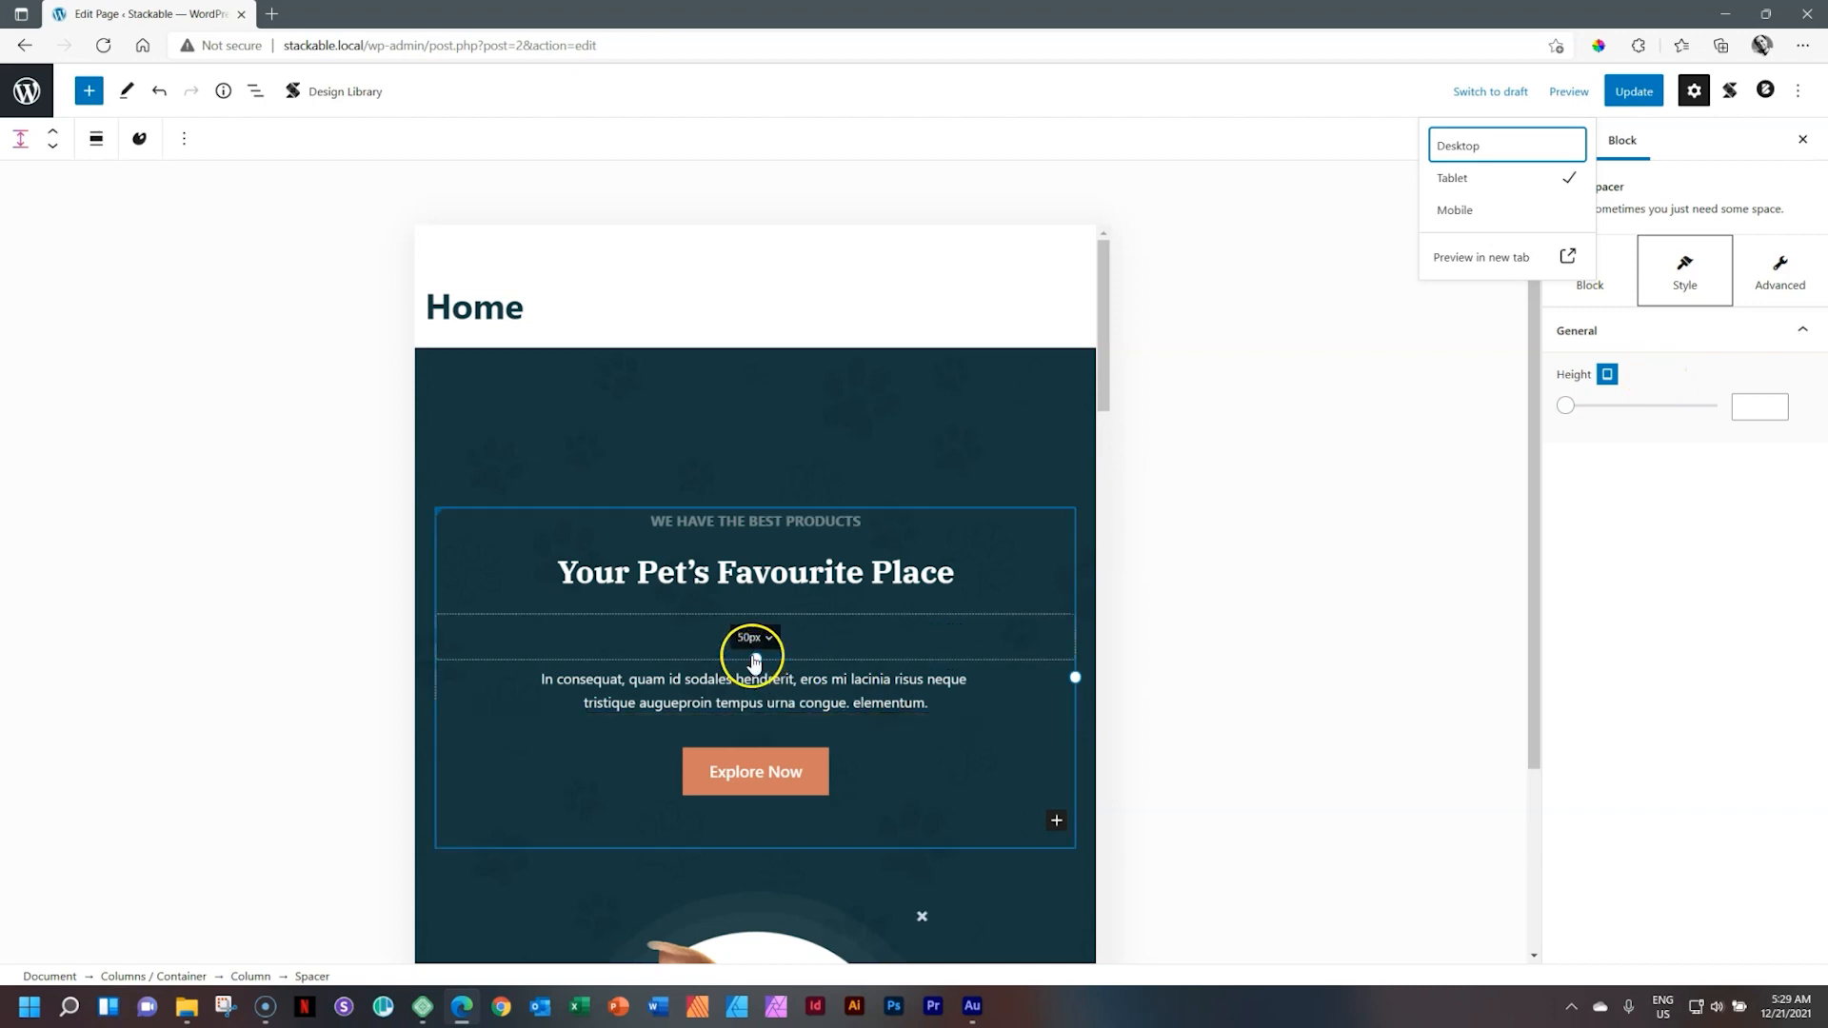
pyautogui.moveTo(756, 650); pyautogui.dragTo(757, 718)
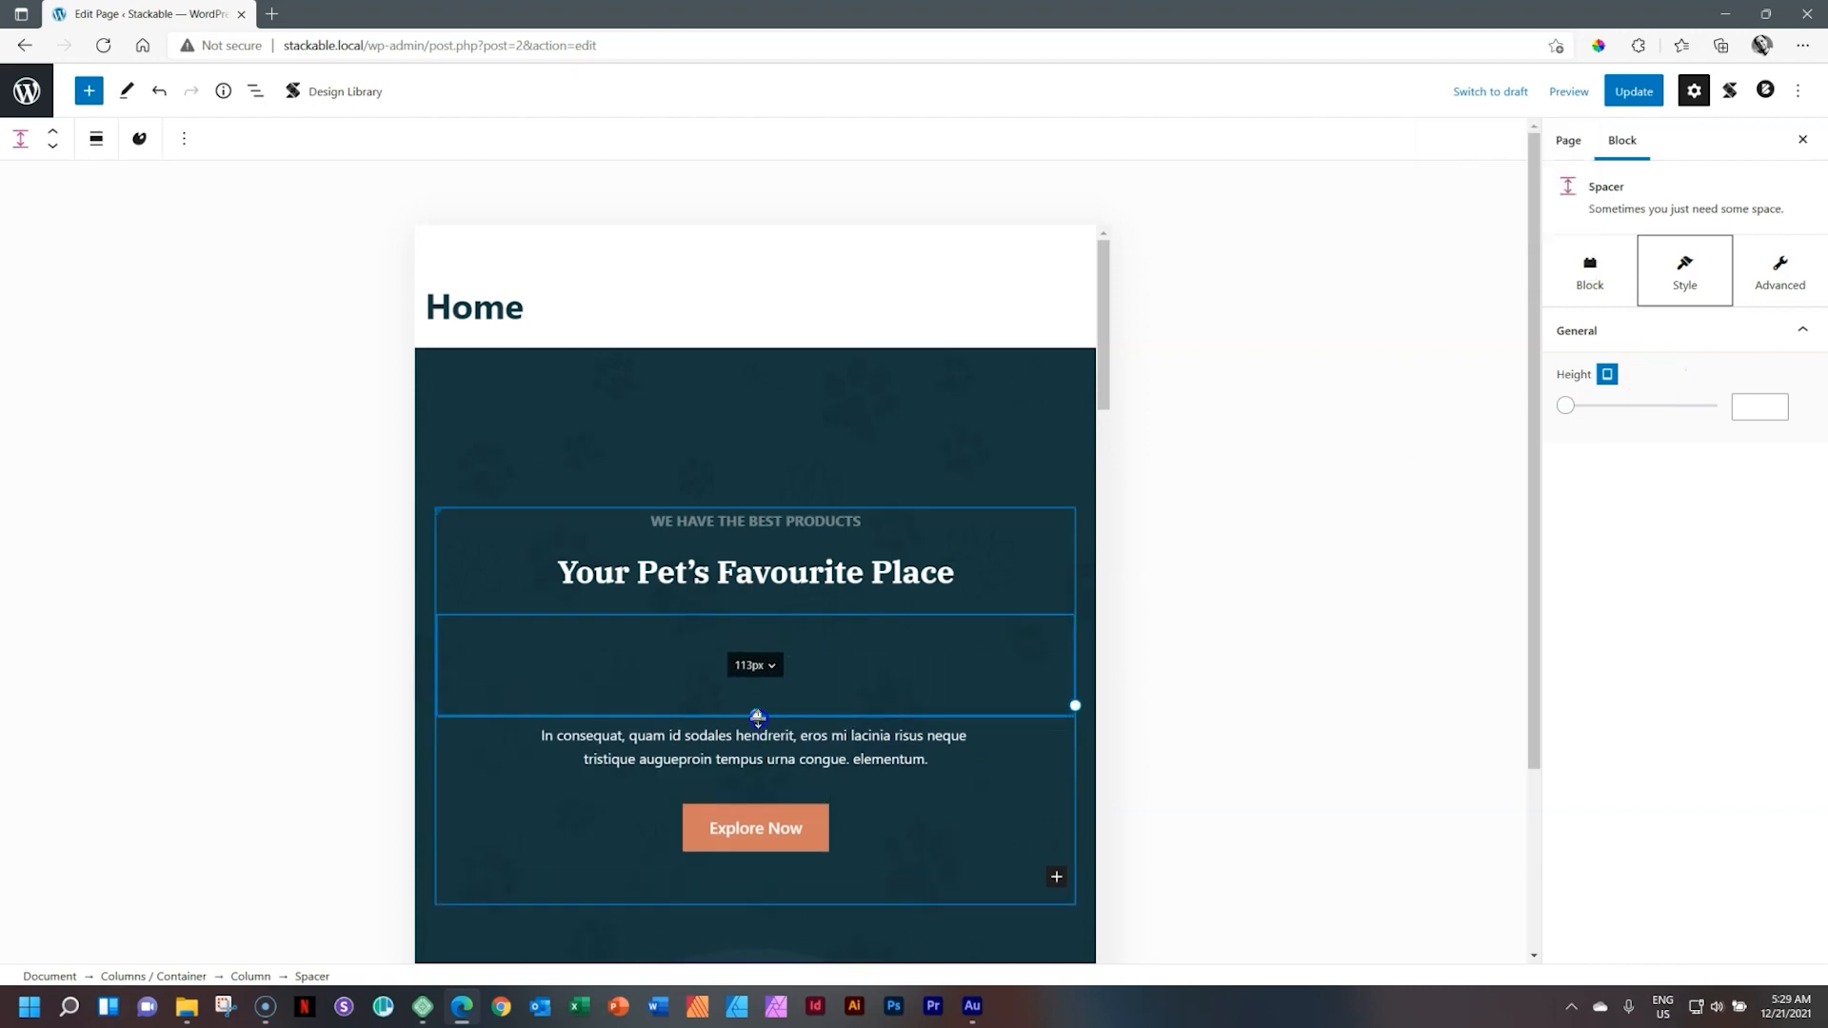
pyautogui.moveTo(756, 716); pyautogui.dragTo(756, 701)
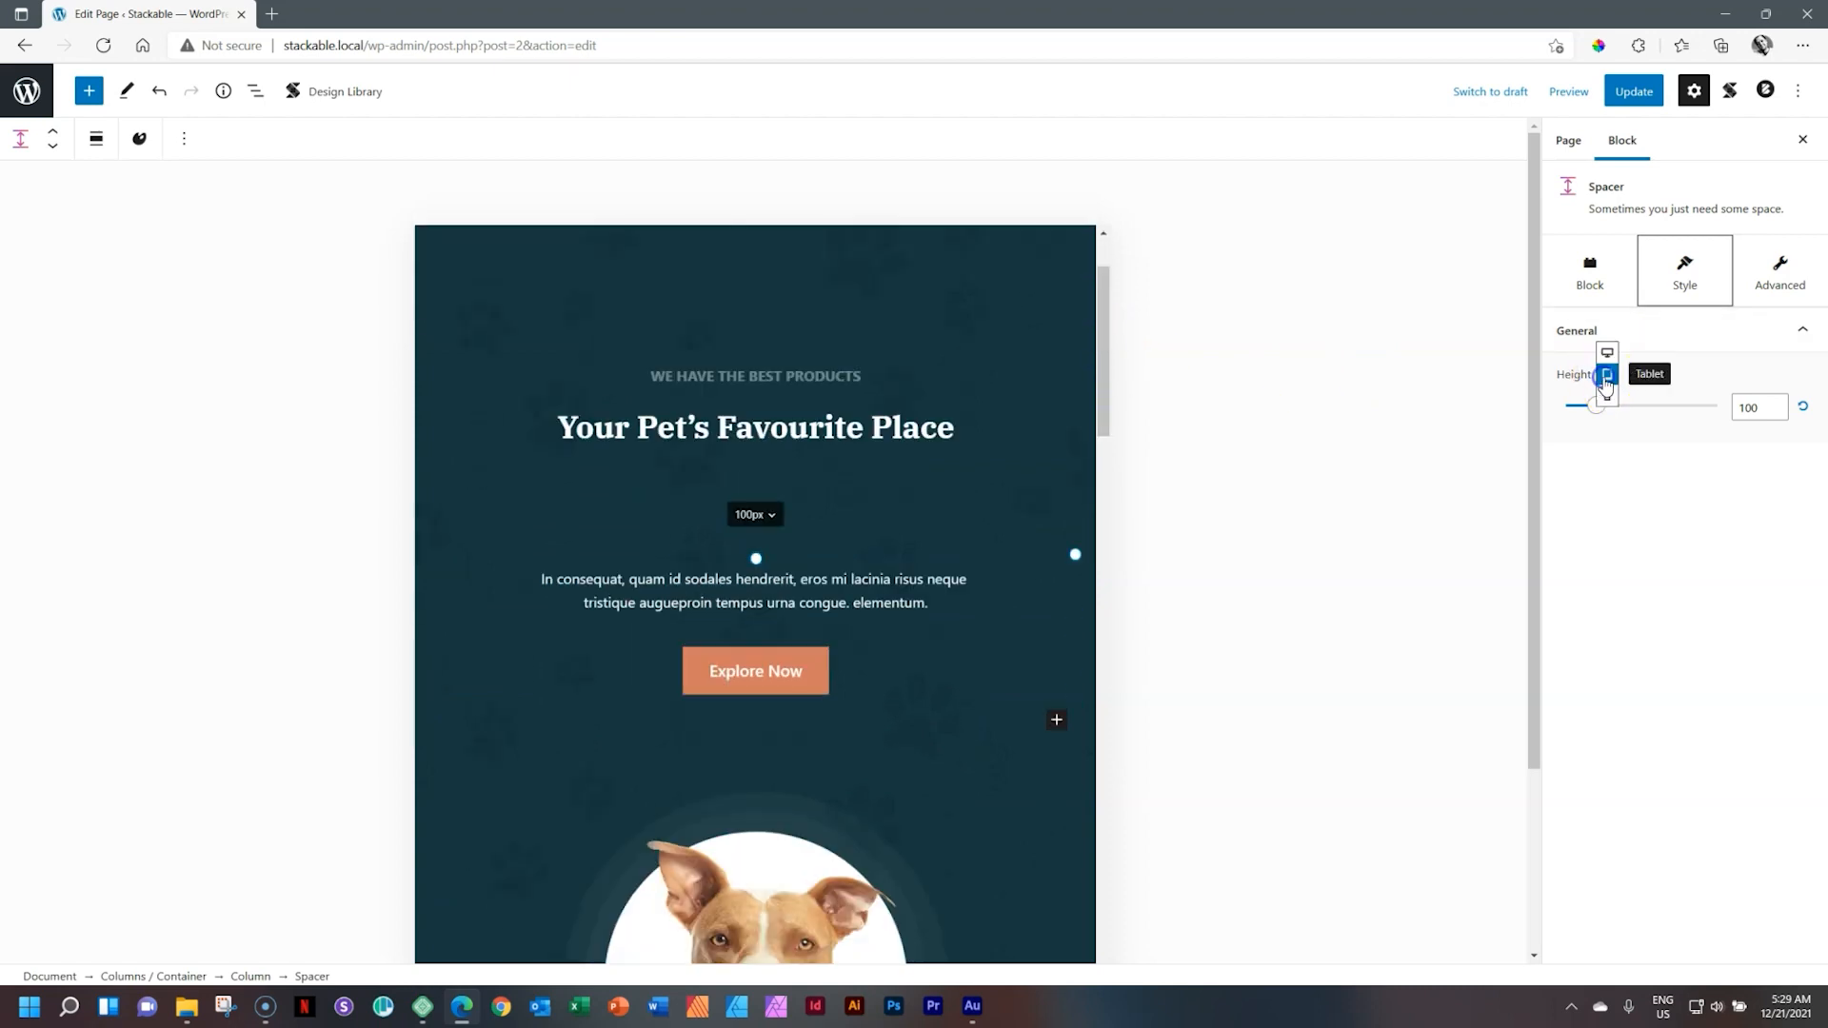
pyautogui.click(1605, 373)
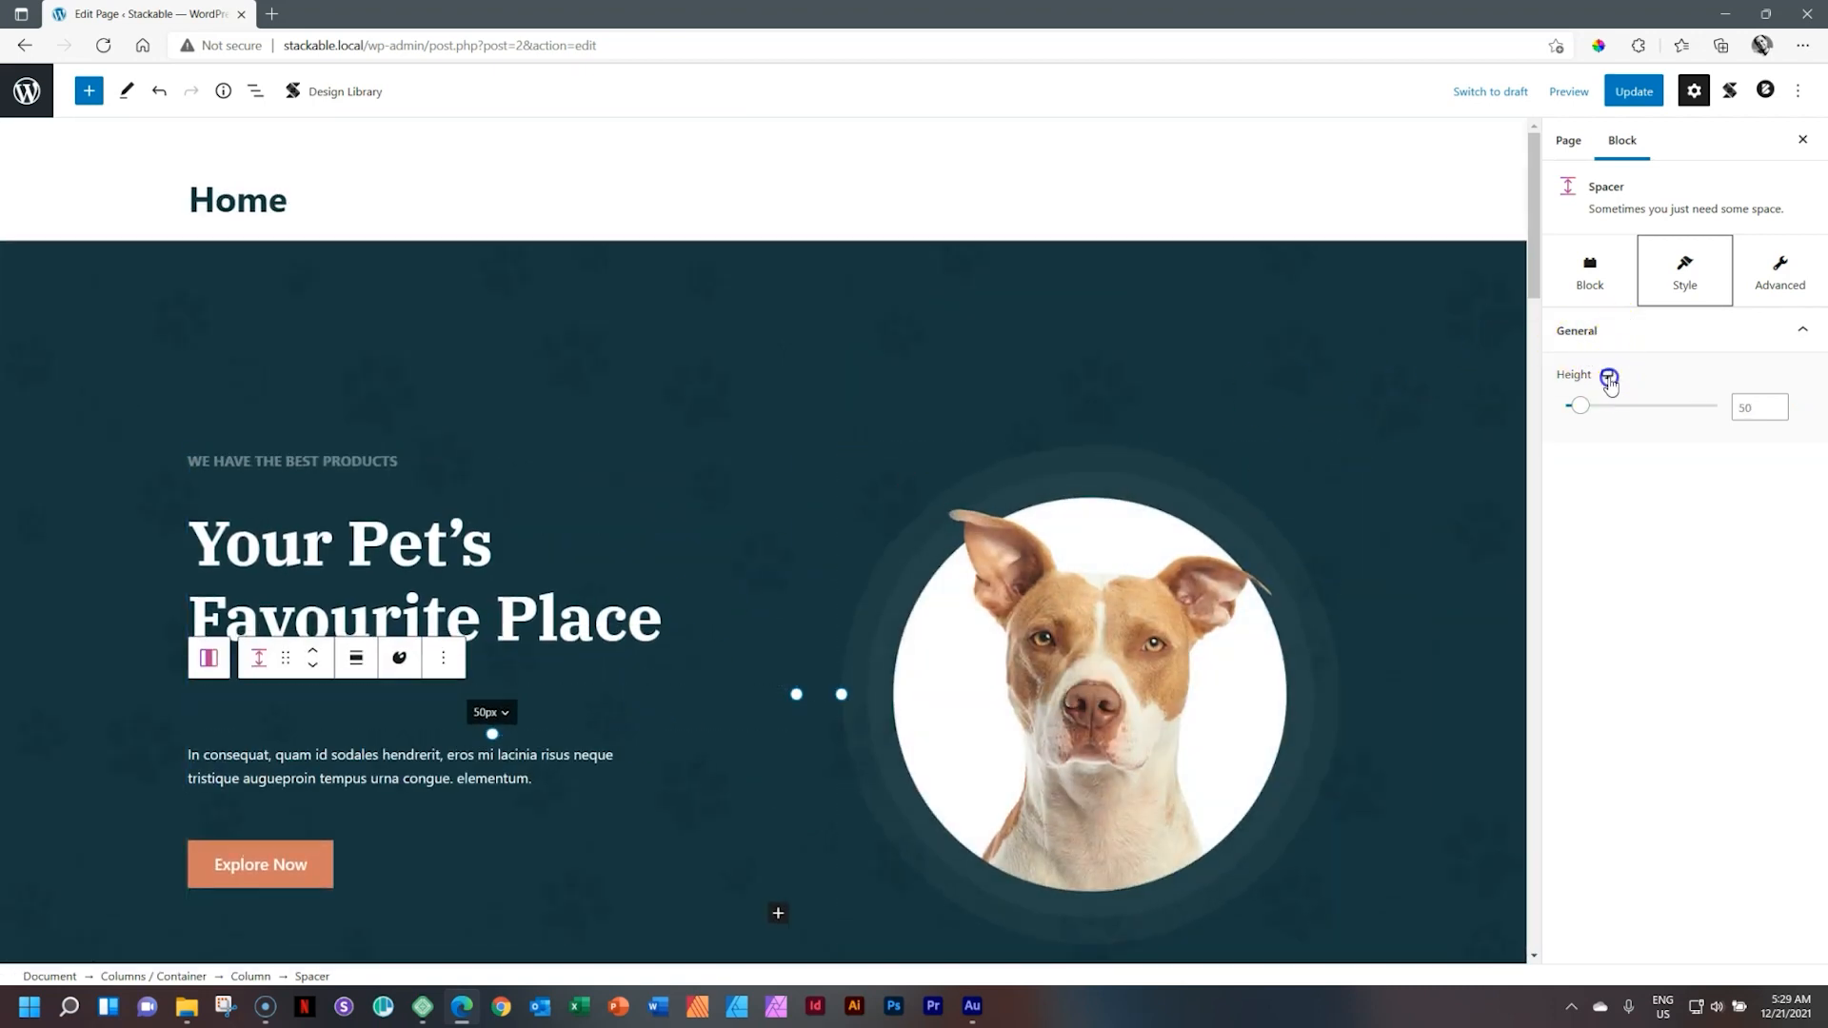
pyautogui.click(1607, 375)
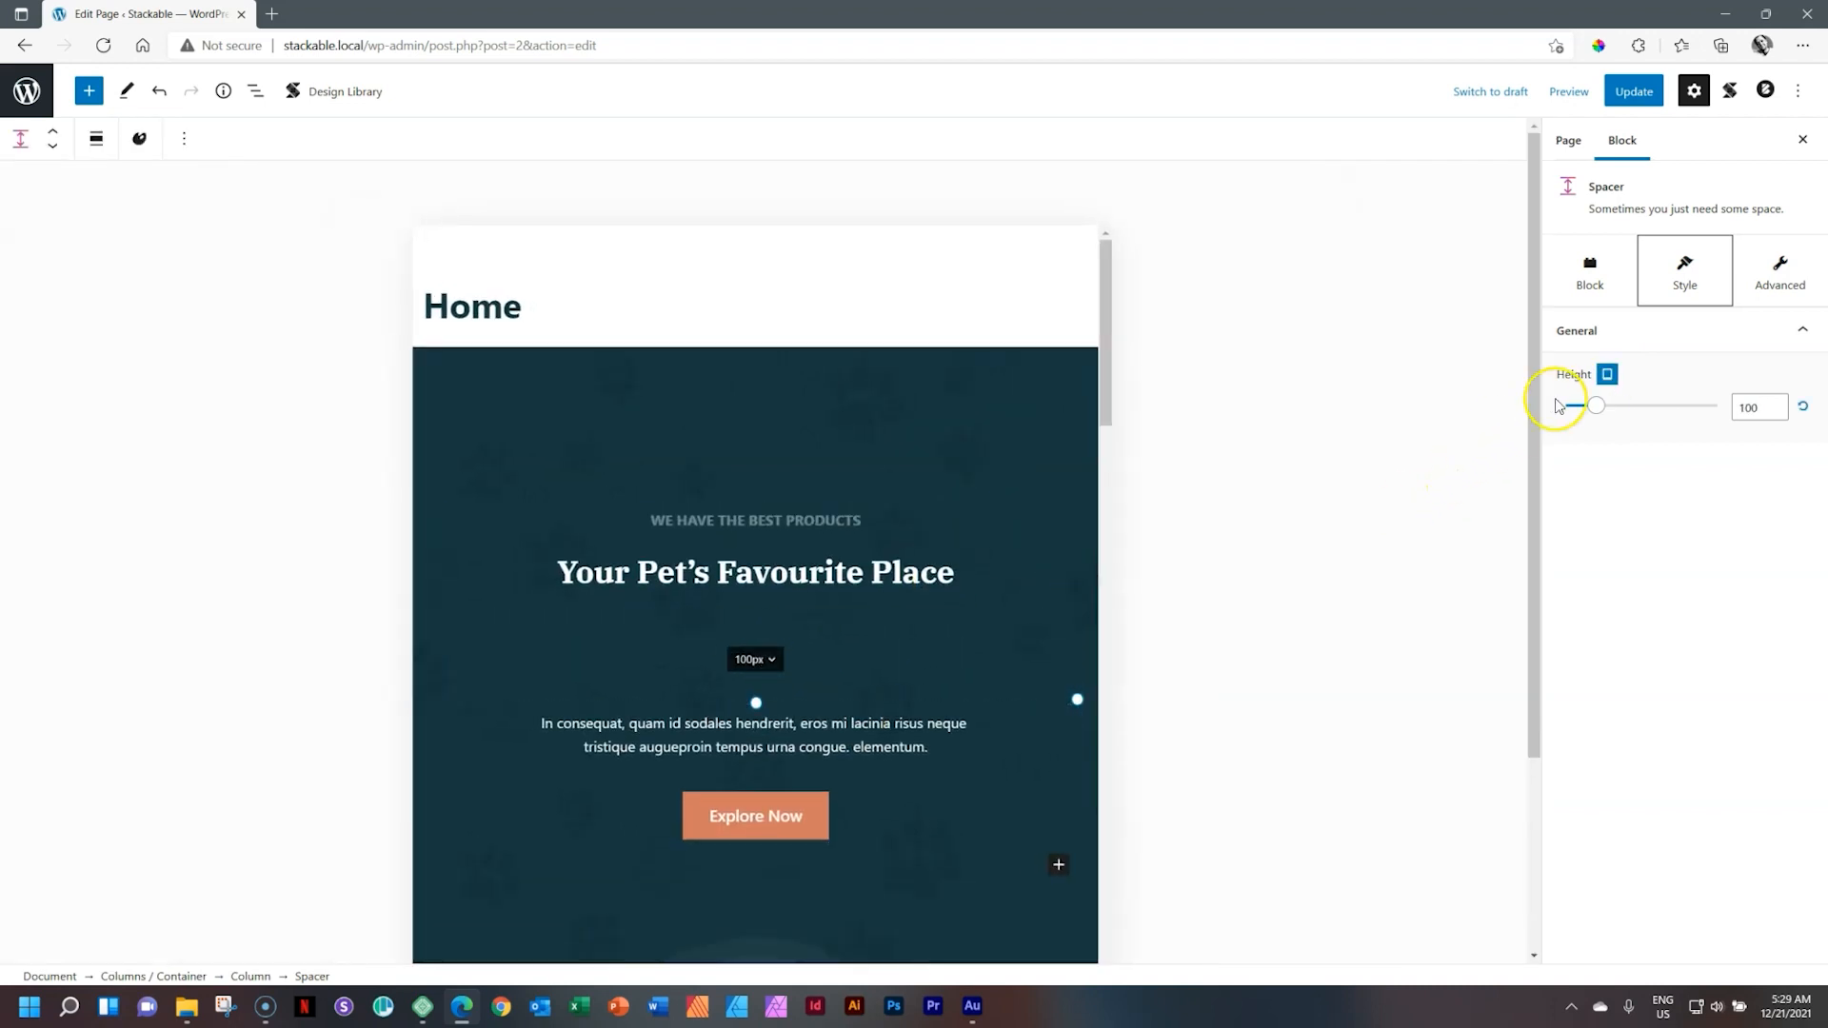
pyautogui.click(1608, 374)
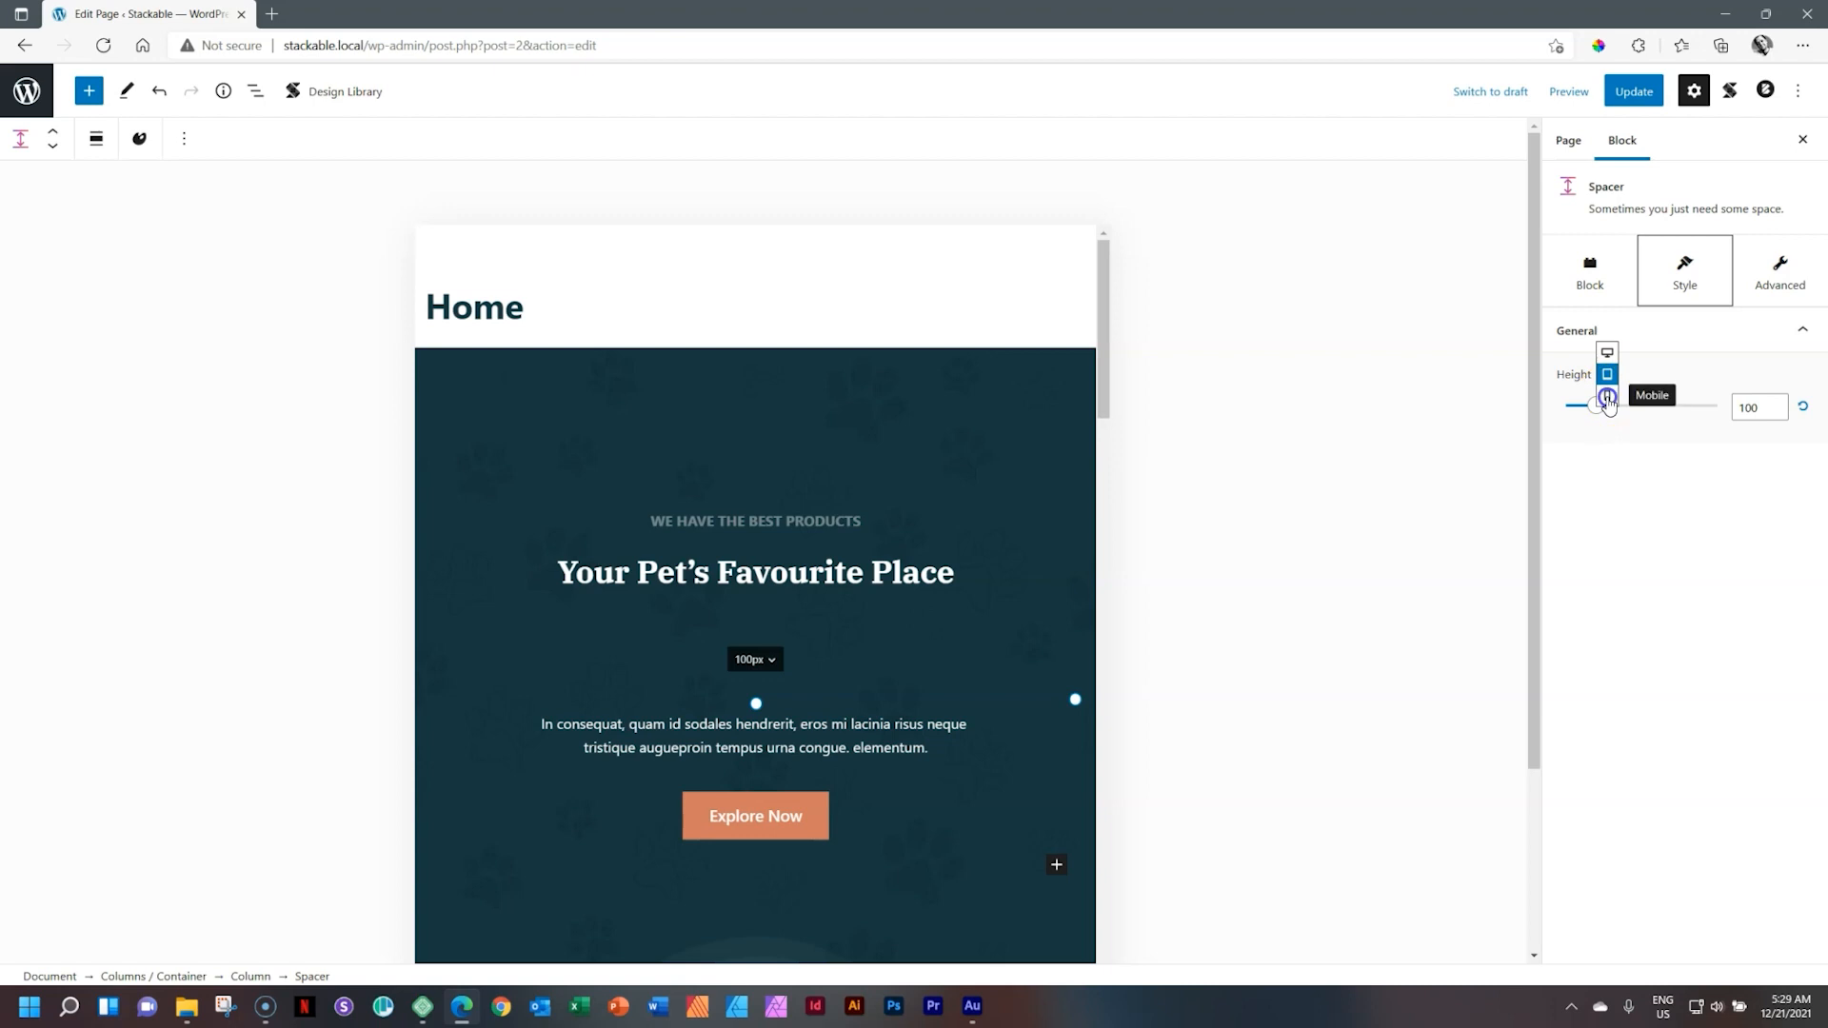
pyautogui.click(1605, 396)
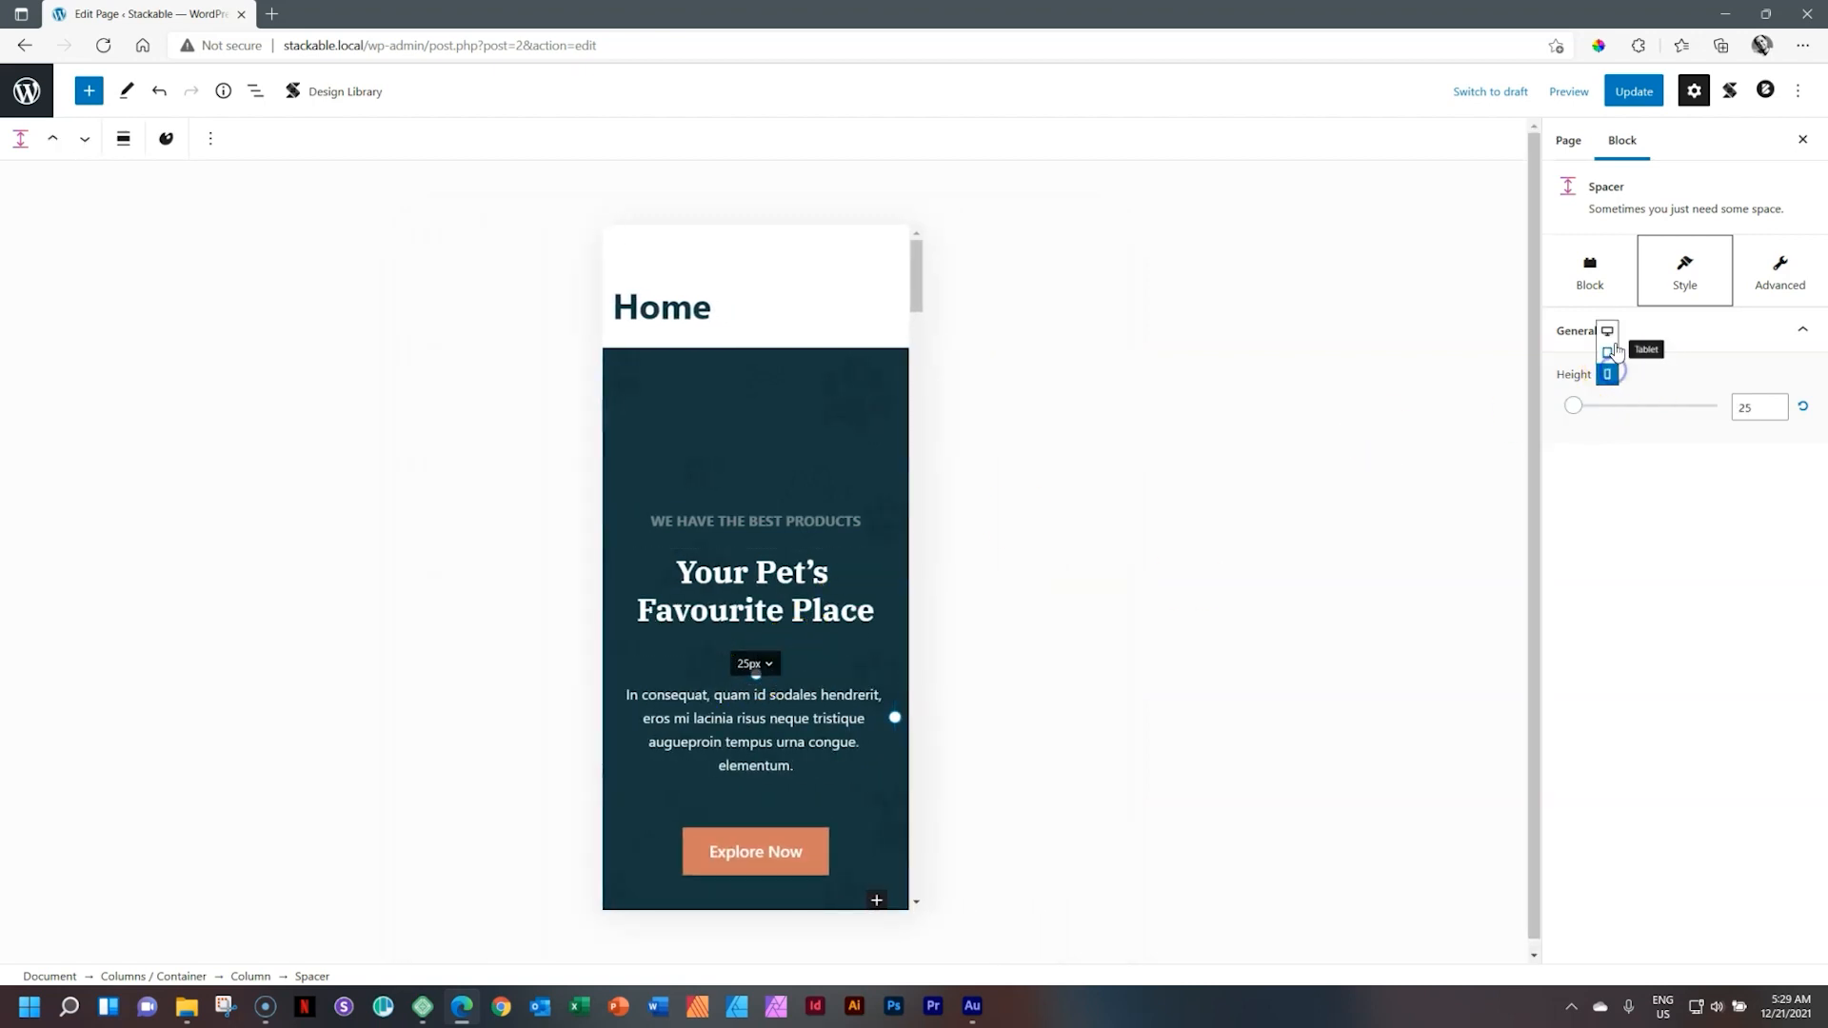
pyautogui.click(1608, 332)
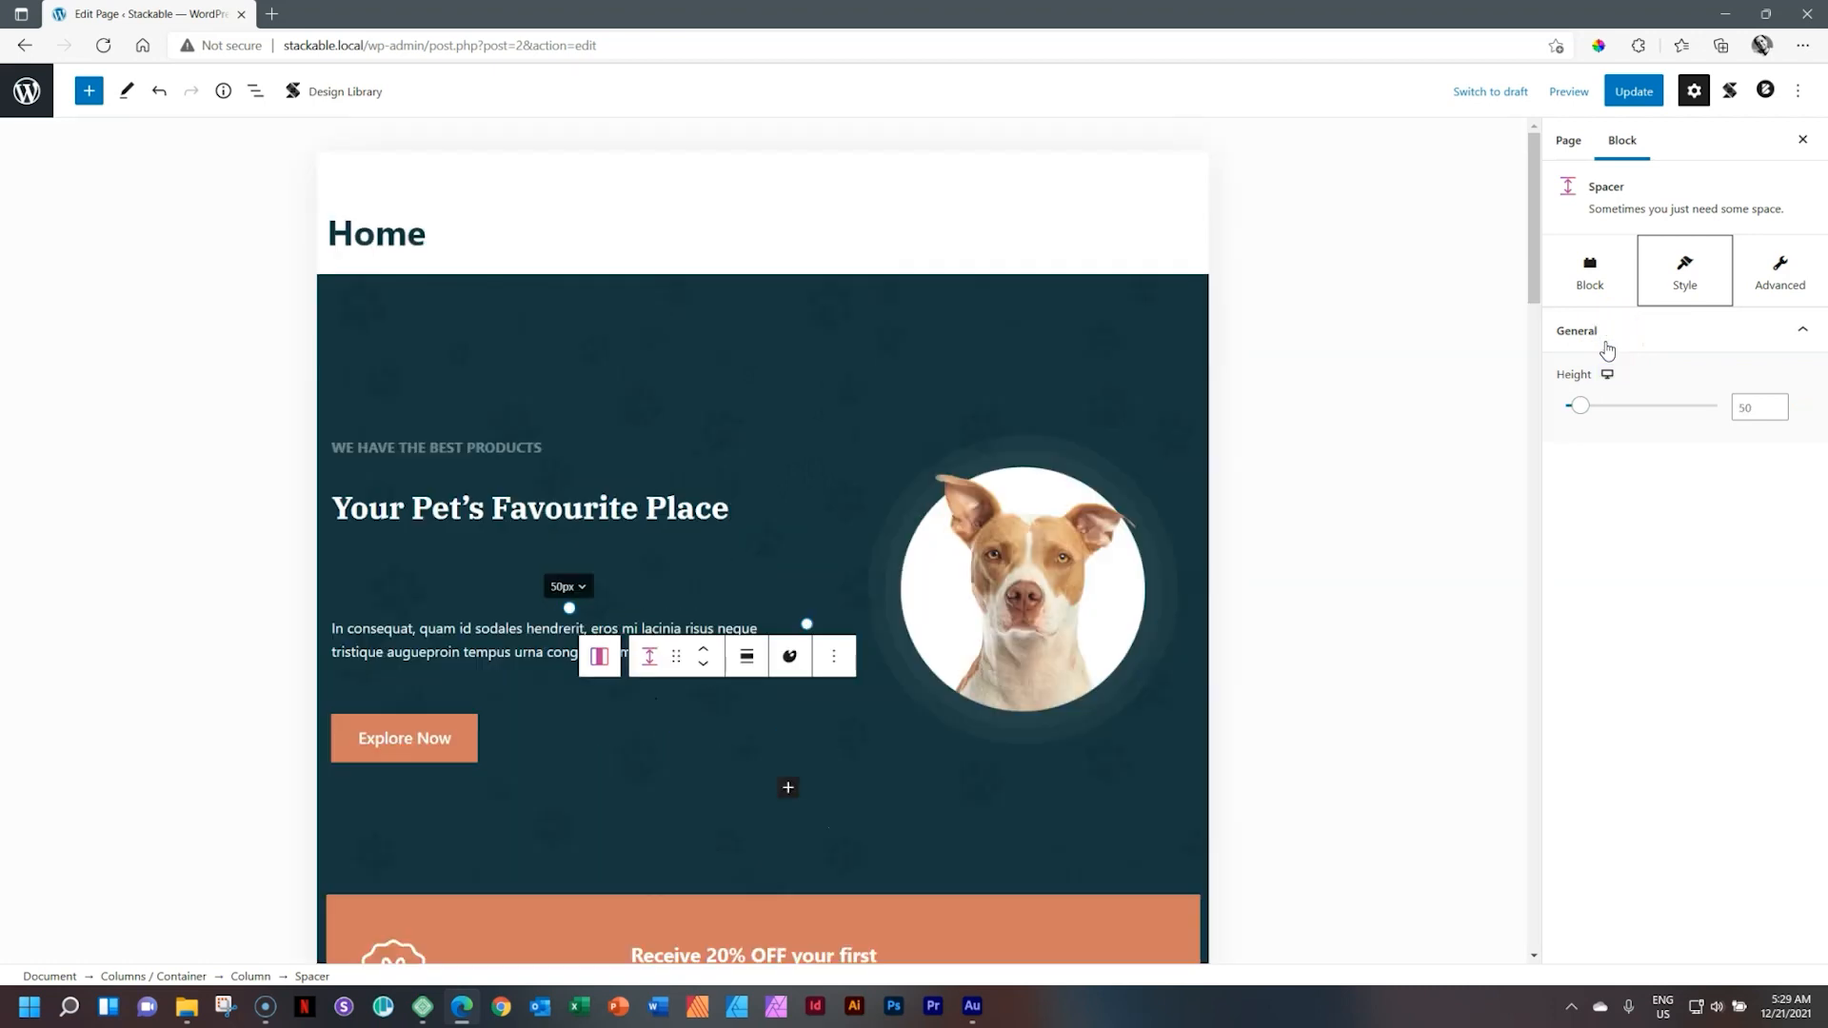